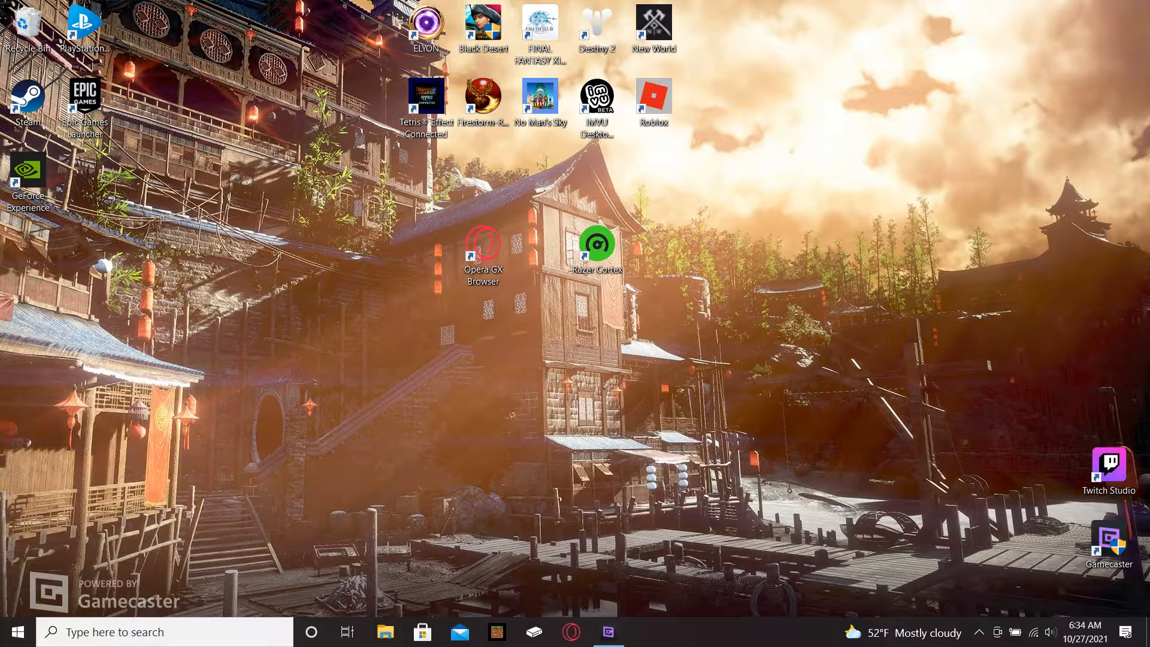
# - Launch Razer Cortex and show the library of installed games like Black Desert and Minecraft
pyautogui.doubleClick(597, 242)
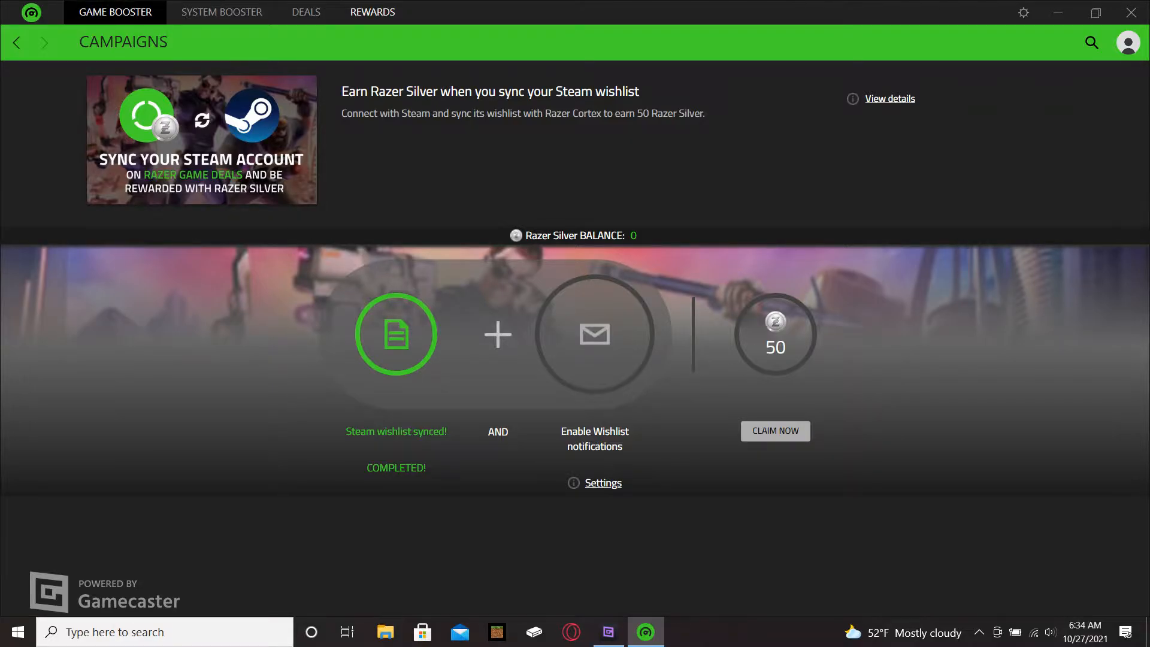
pyautogui.click(114, 12)
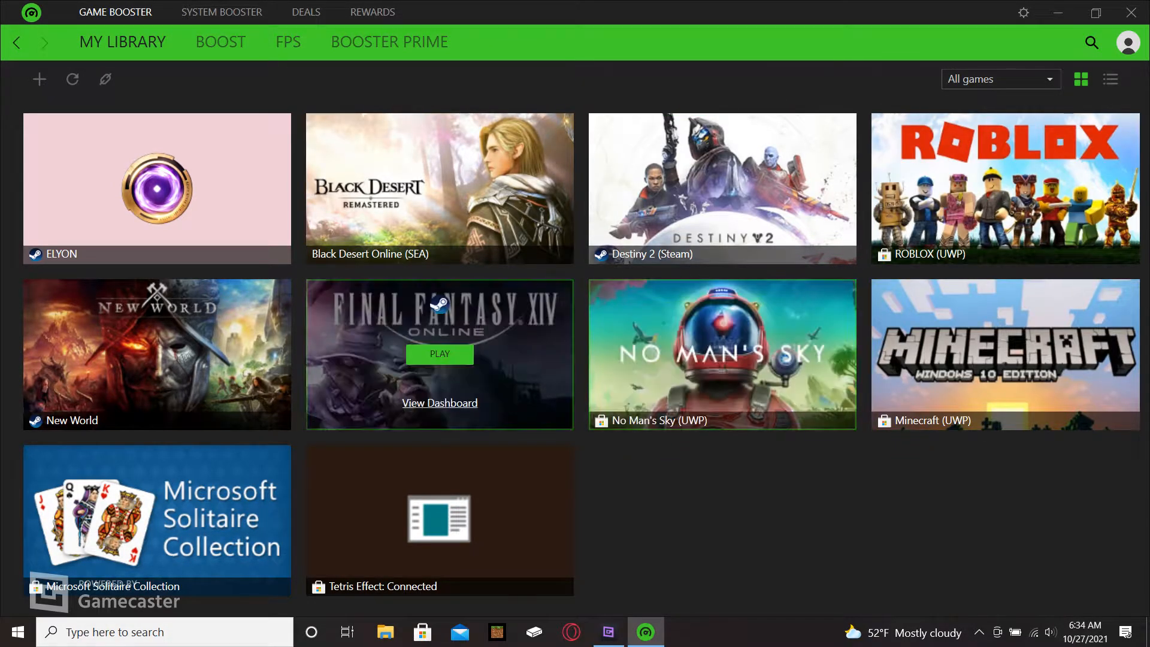
pyautogui.moveTo(721, 354)
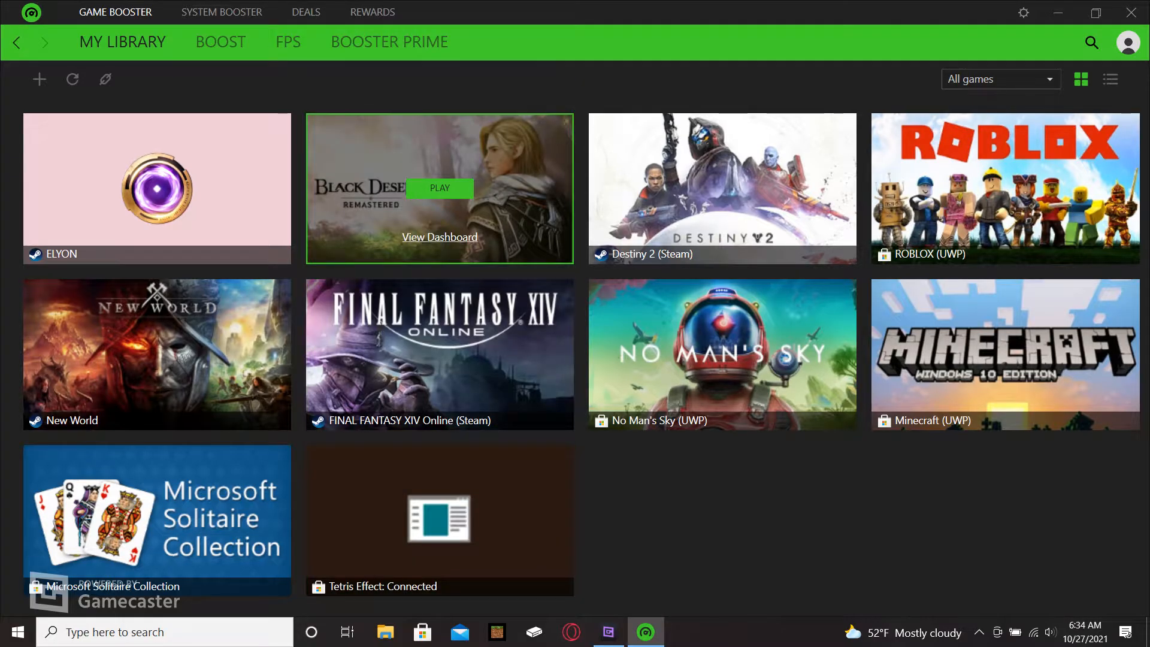
pyautogui.moveTo(439, 354)
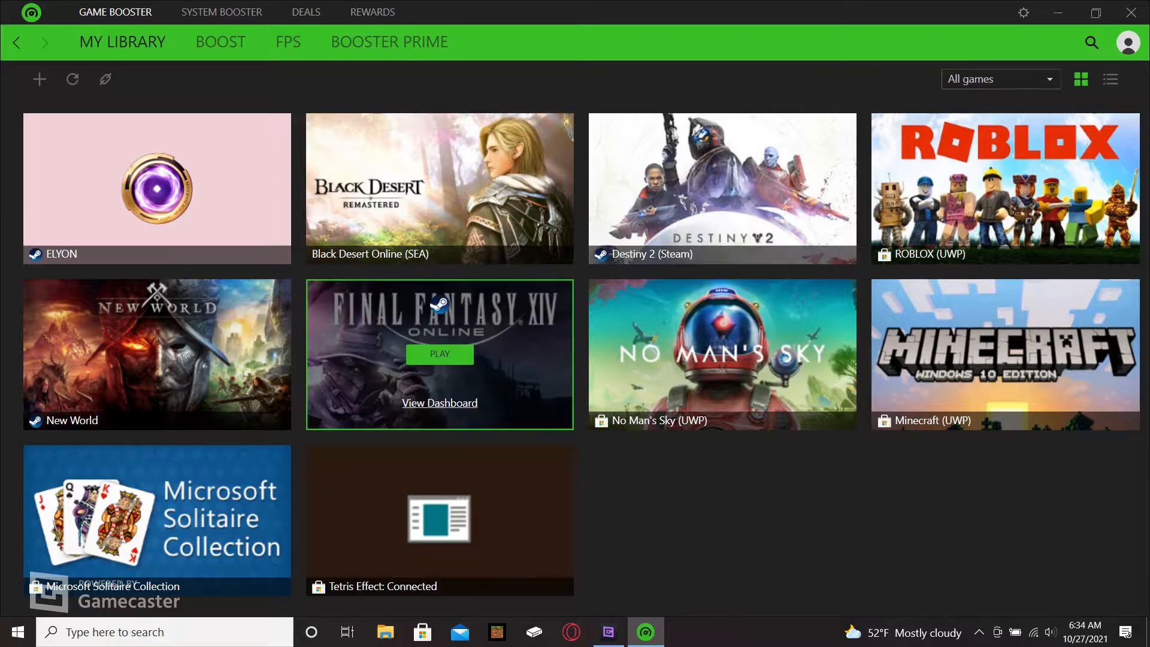
pyautogui.moveTo(1005, 187)
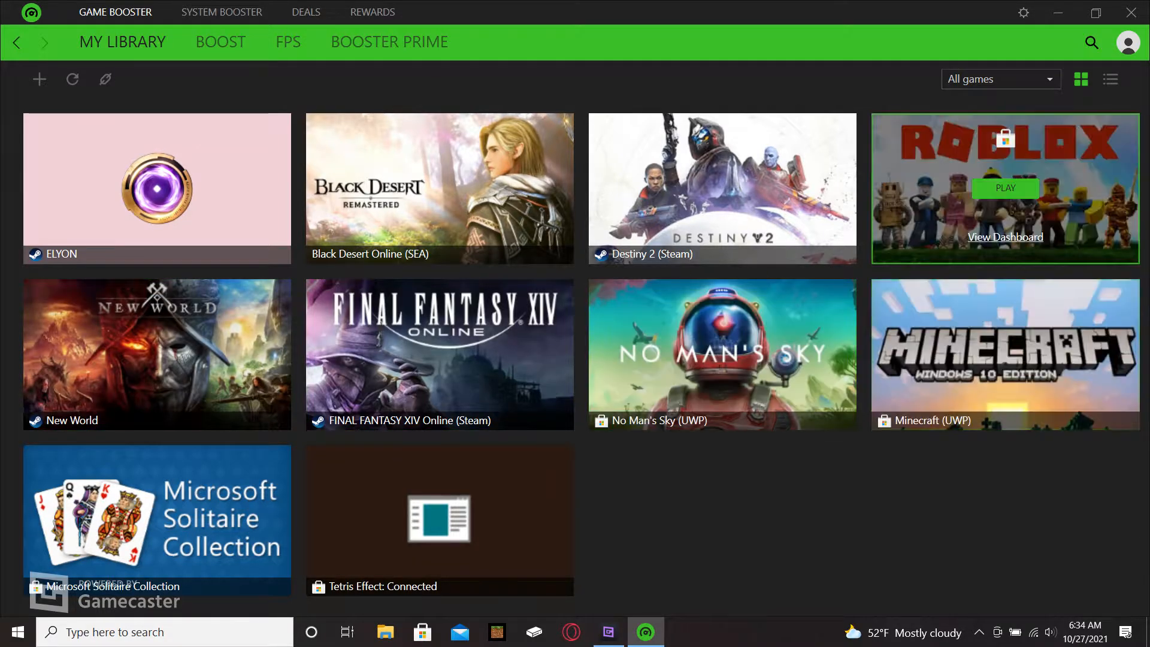
pyautogui.moveTo(440, 188)
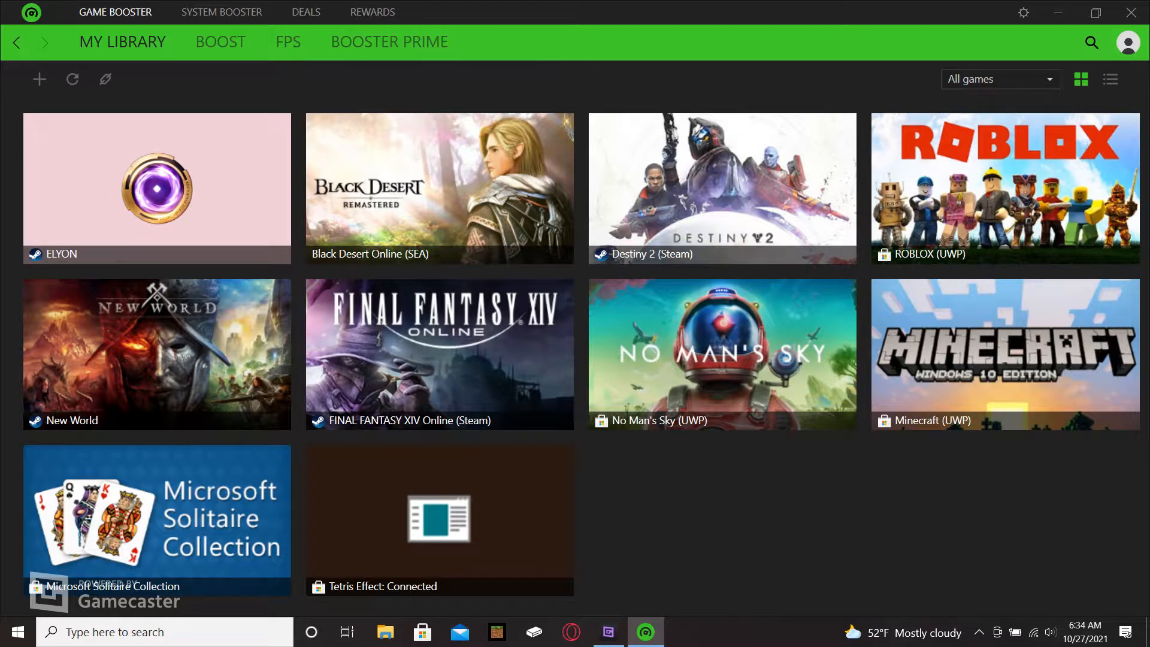
# - Close the Razer Cortex window to return to the desktop
pyautogui.click(372, 12)
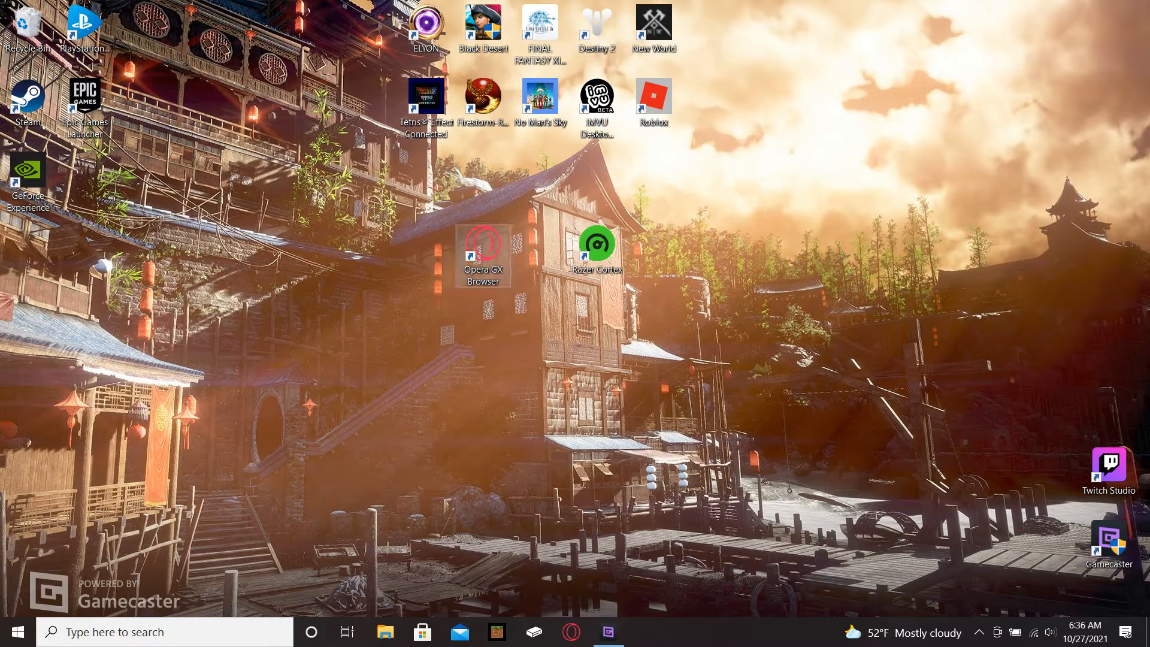
# - Launch Opera GX and close the authentication success and Razer Gold rewards tabs
pyautogui.doubleClick(483, 241)
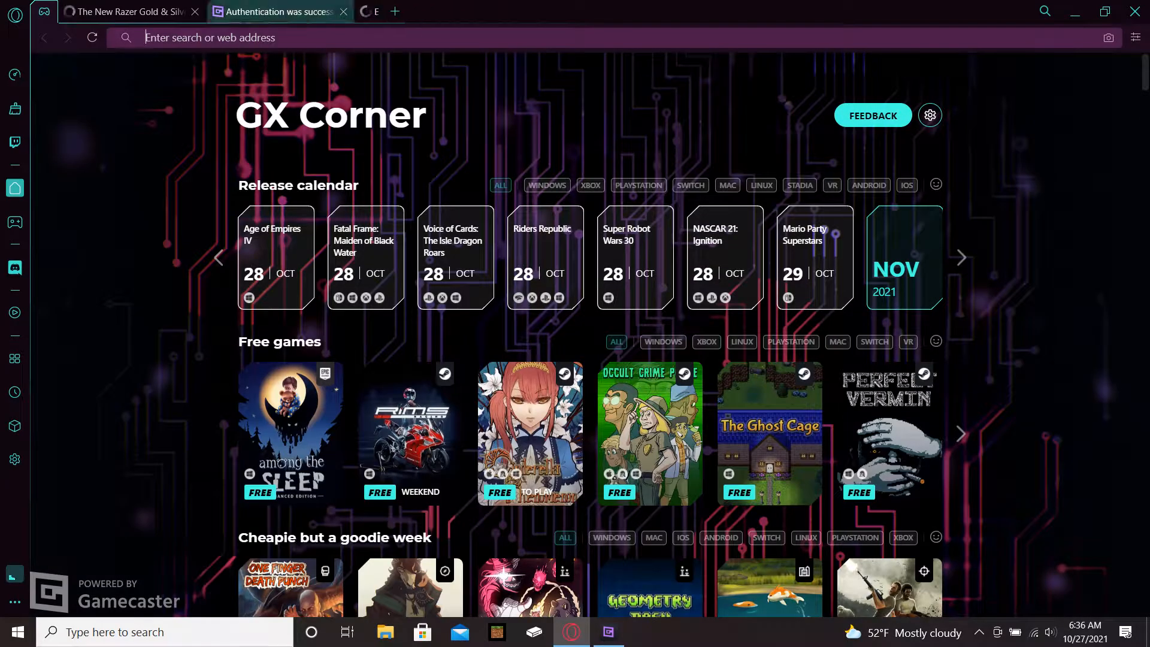
pyautogui.click(342, 11)
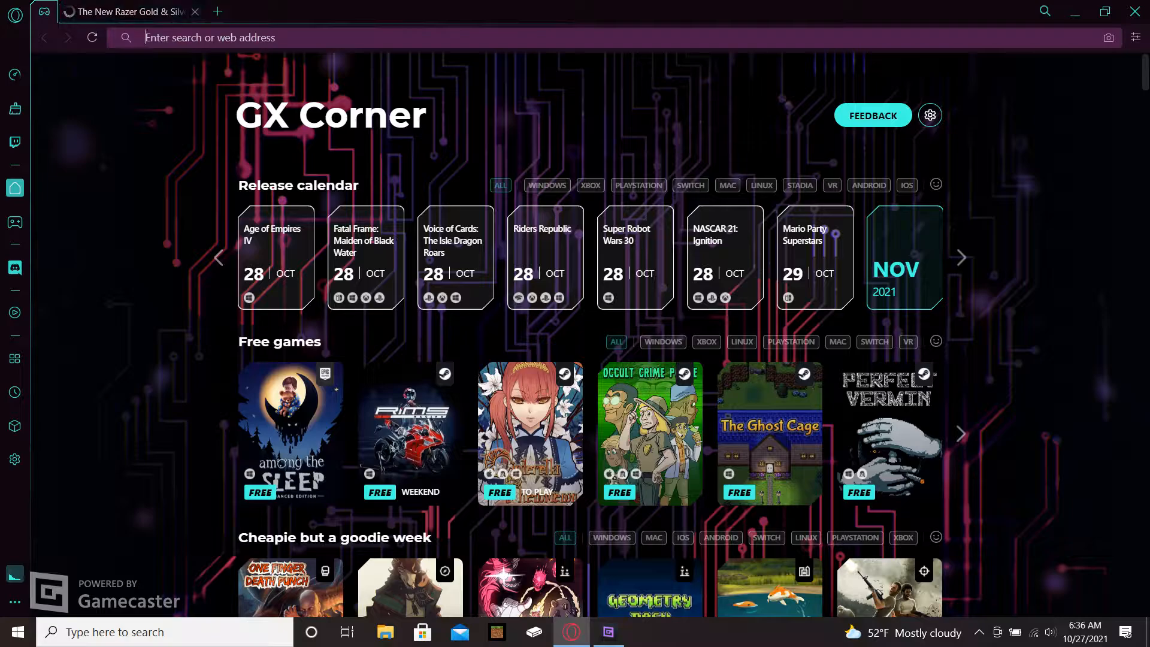
pyautogui.click(194, 11)
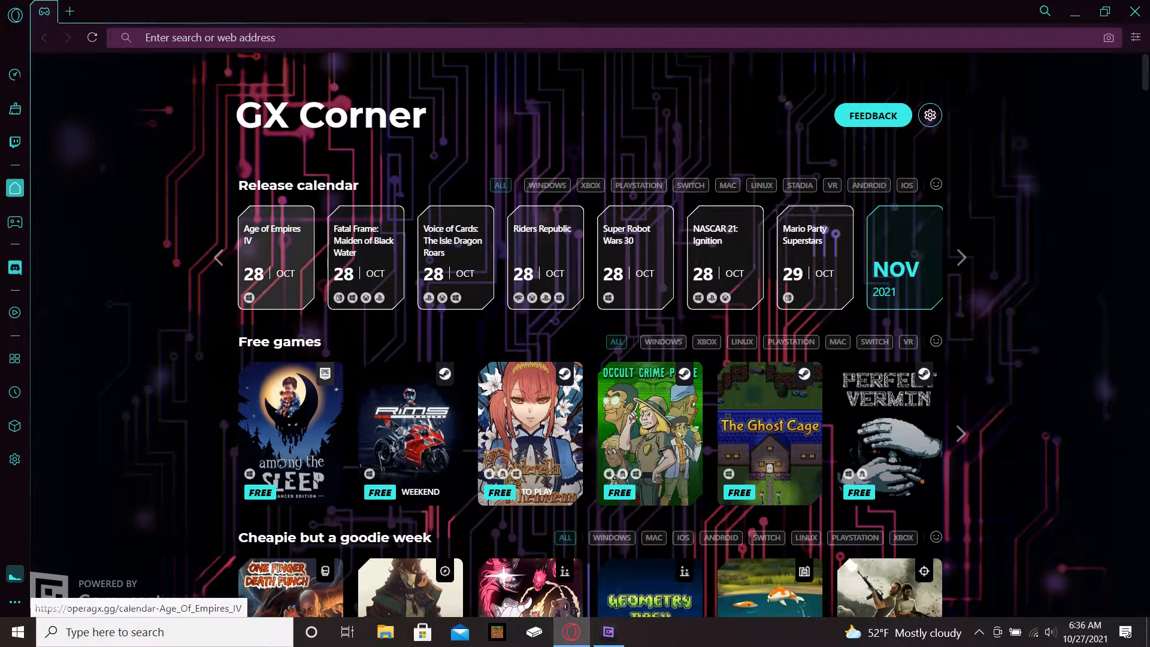
pyautogui.moveTo(544, 257)
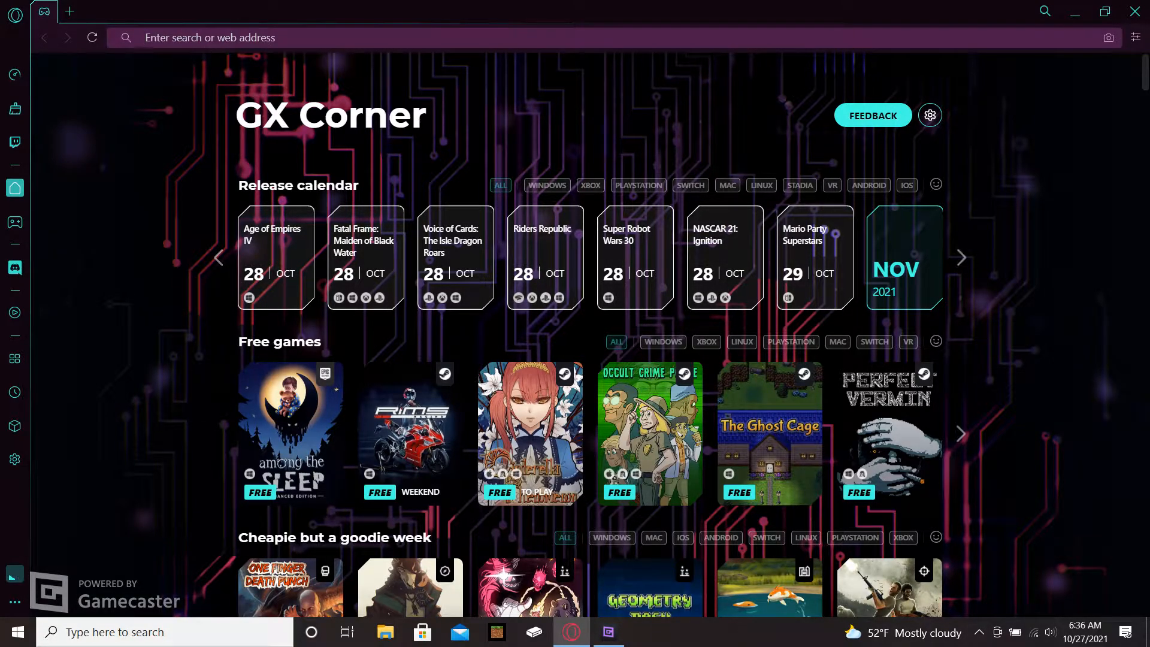
# - Scroll GX Corner and page forward twice through the free games list
pyautogui.scroll(-3)
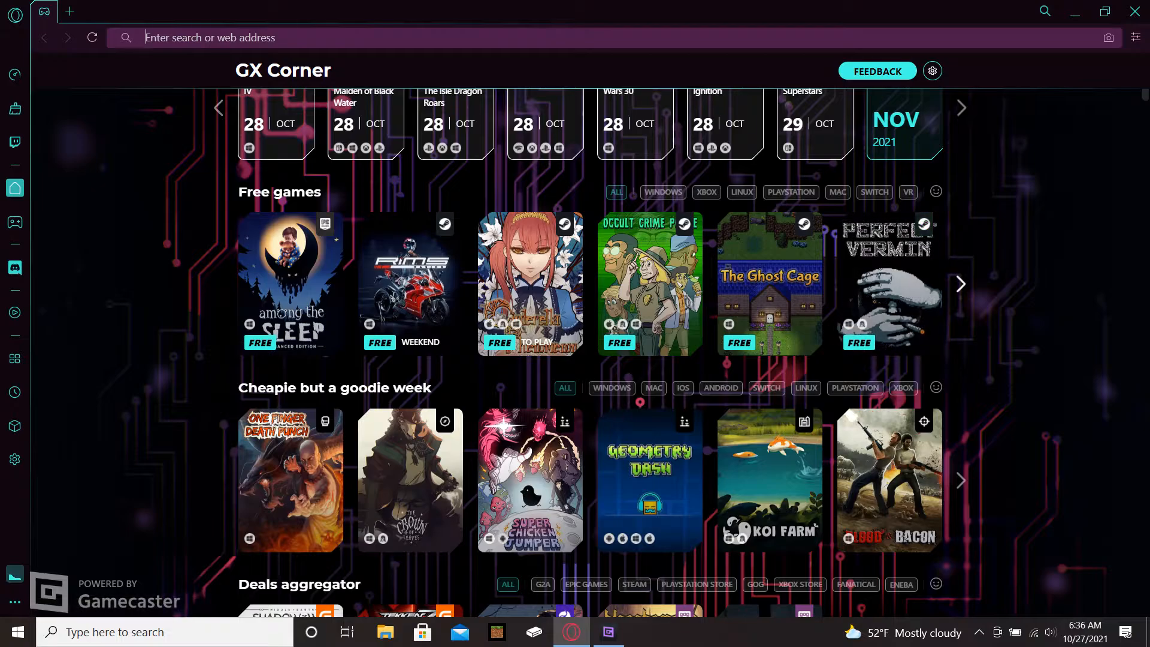
pyautogui.scroll(-3)
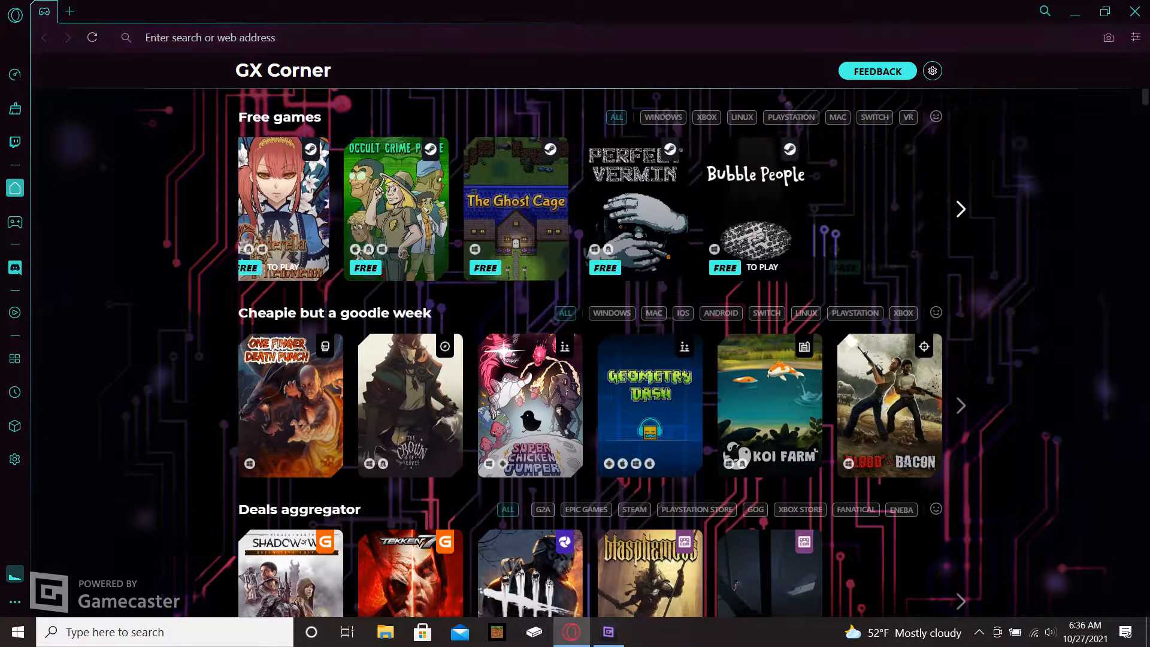
pyautogui.click(961, 210)
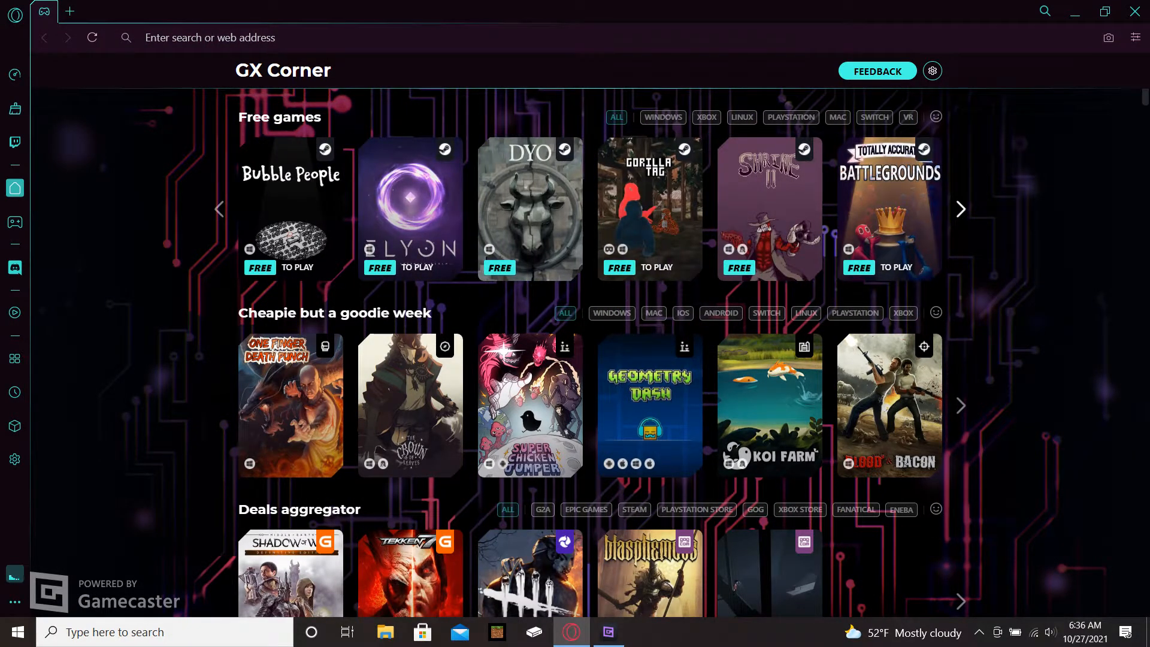
pyautogui.click(961, 209)
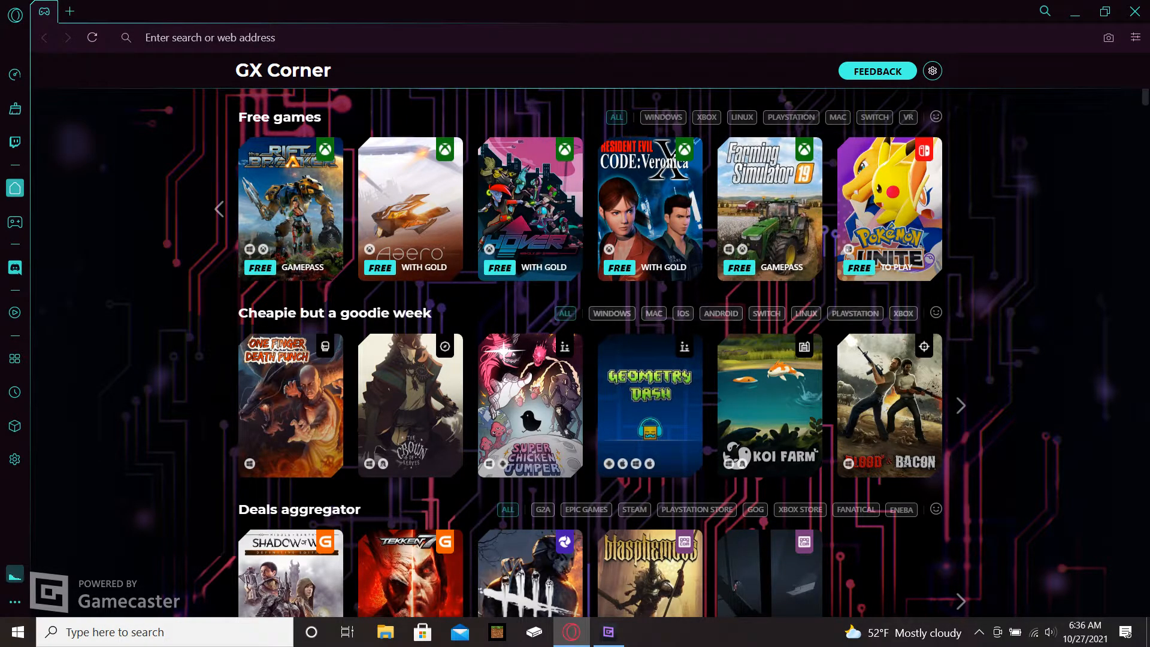
# - Scroll past GX Approved titles, stores and trailers down to the gaming news articles
pyautogui.scroll(-3)
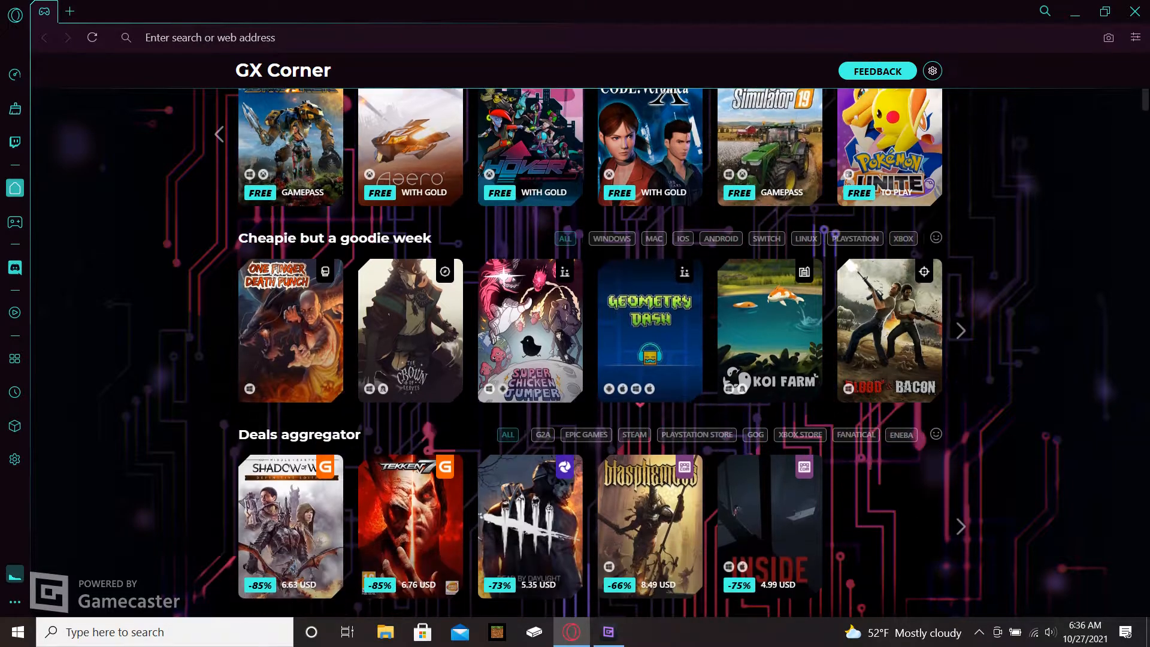
pyautogui.moveTo(290, 330)
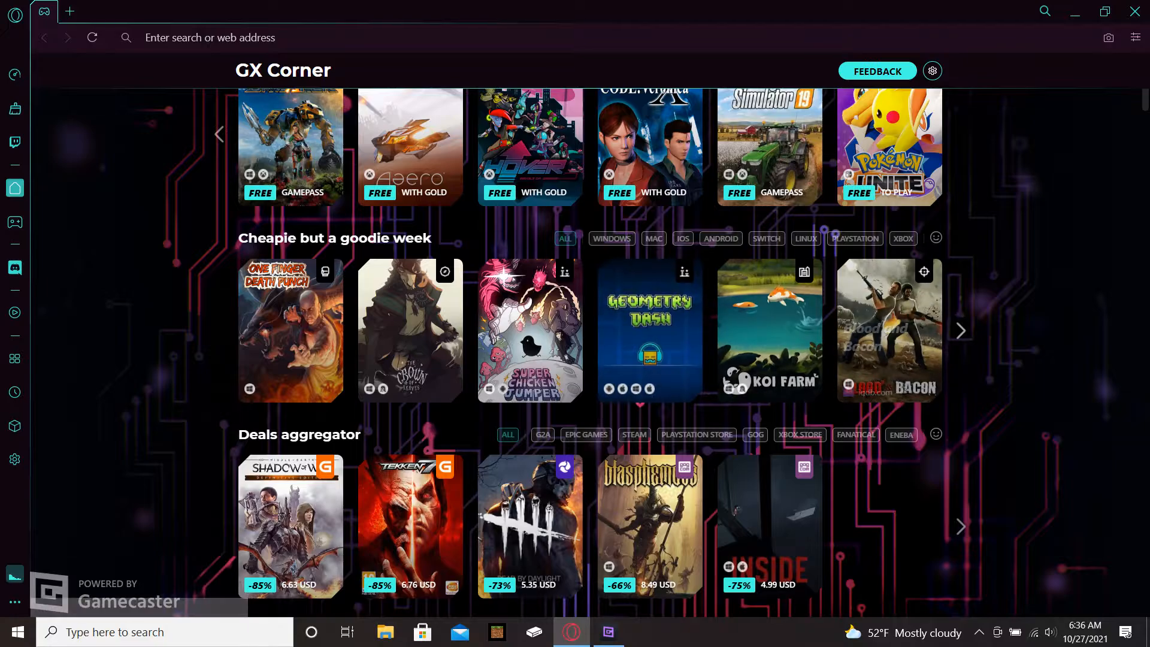
pyautogui.scroll(-3)
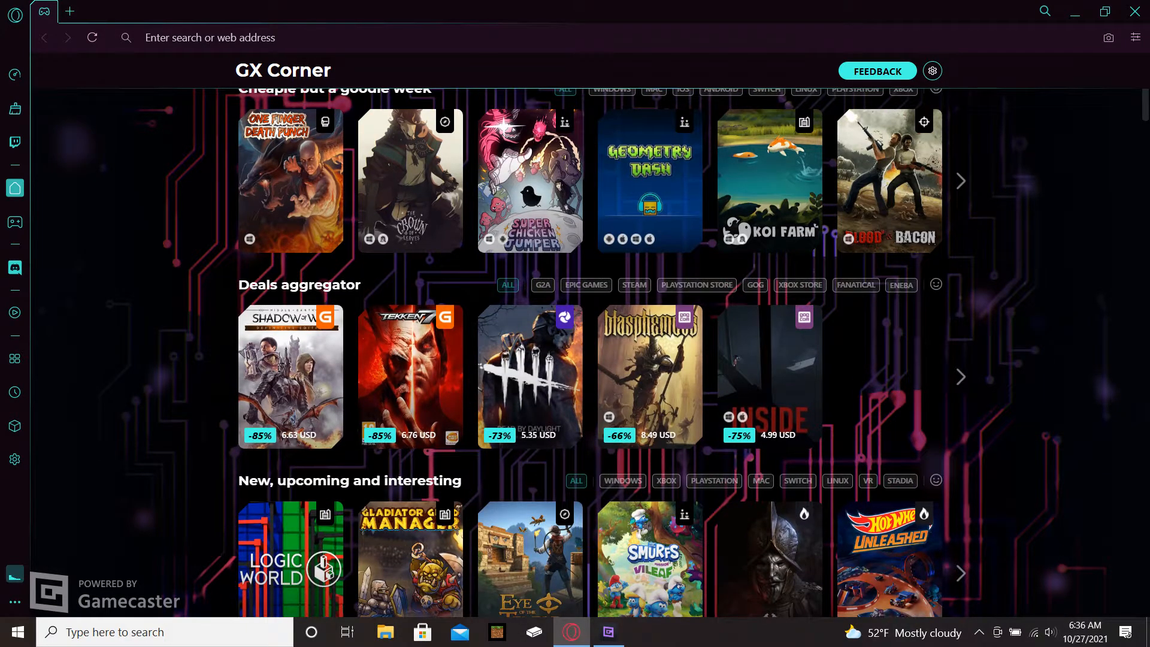
pyautogui.scroll(-3)
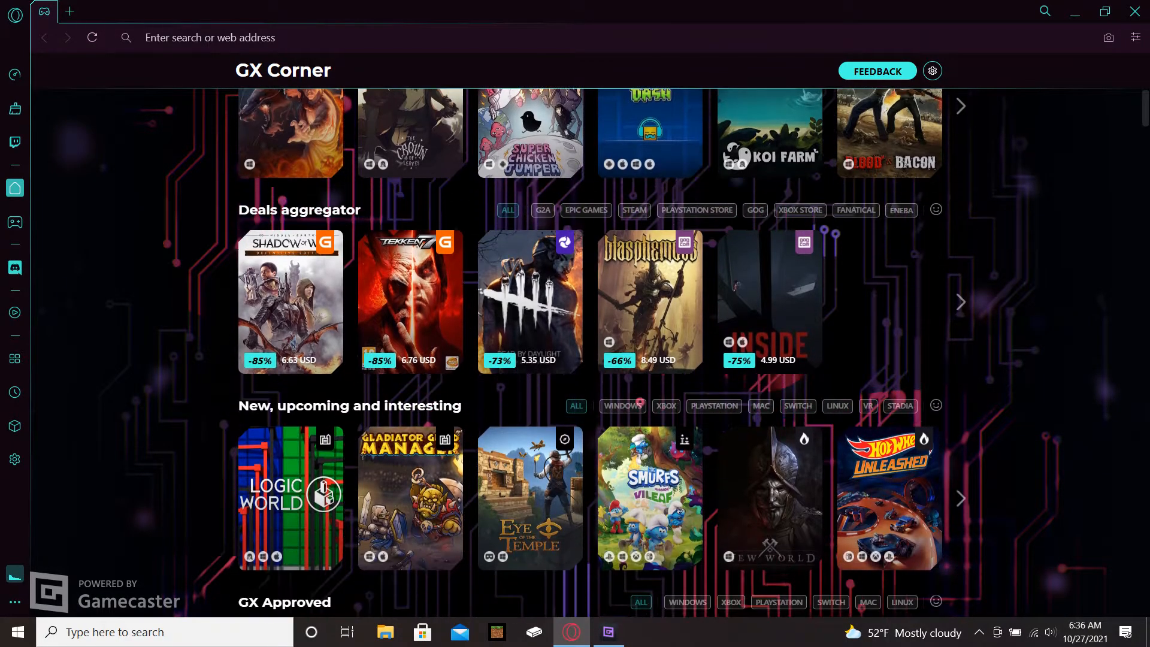
pyautogui.scroll(-3)
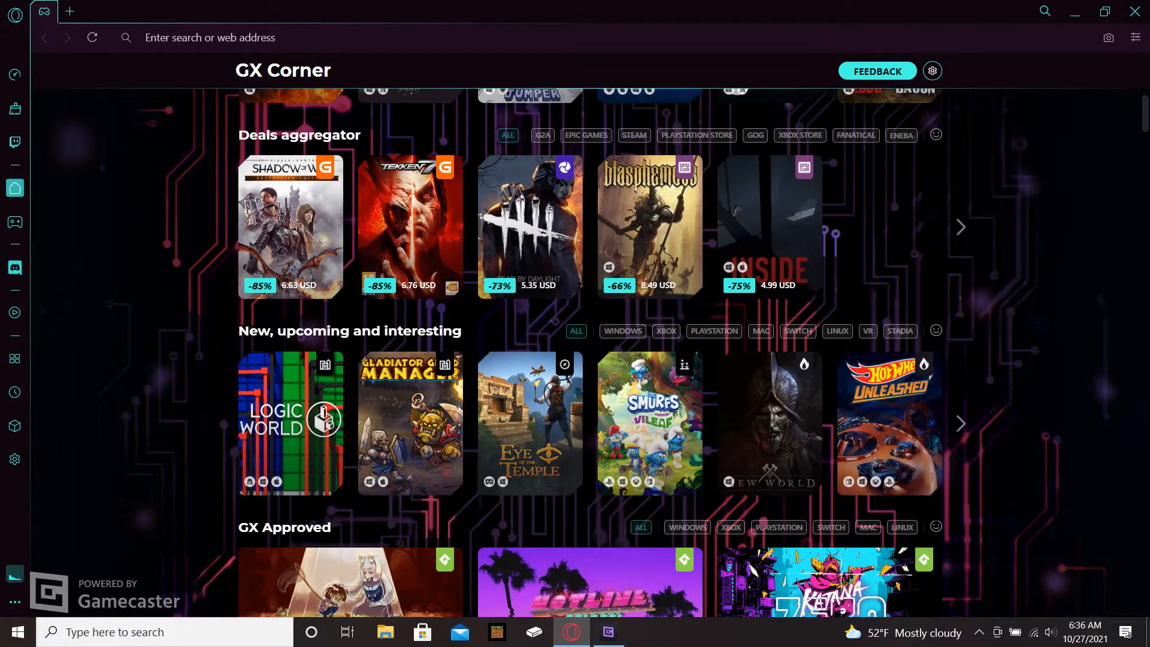
pyautogui.scroll(-3)
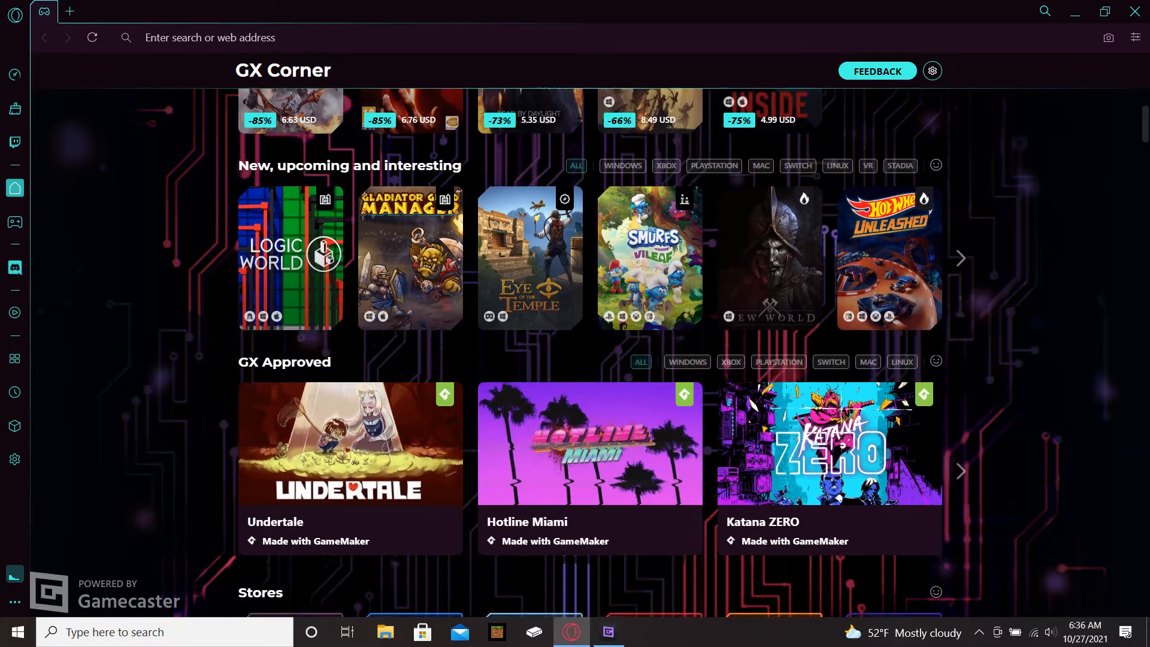
pyautogui.scroll(-3)
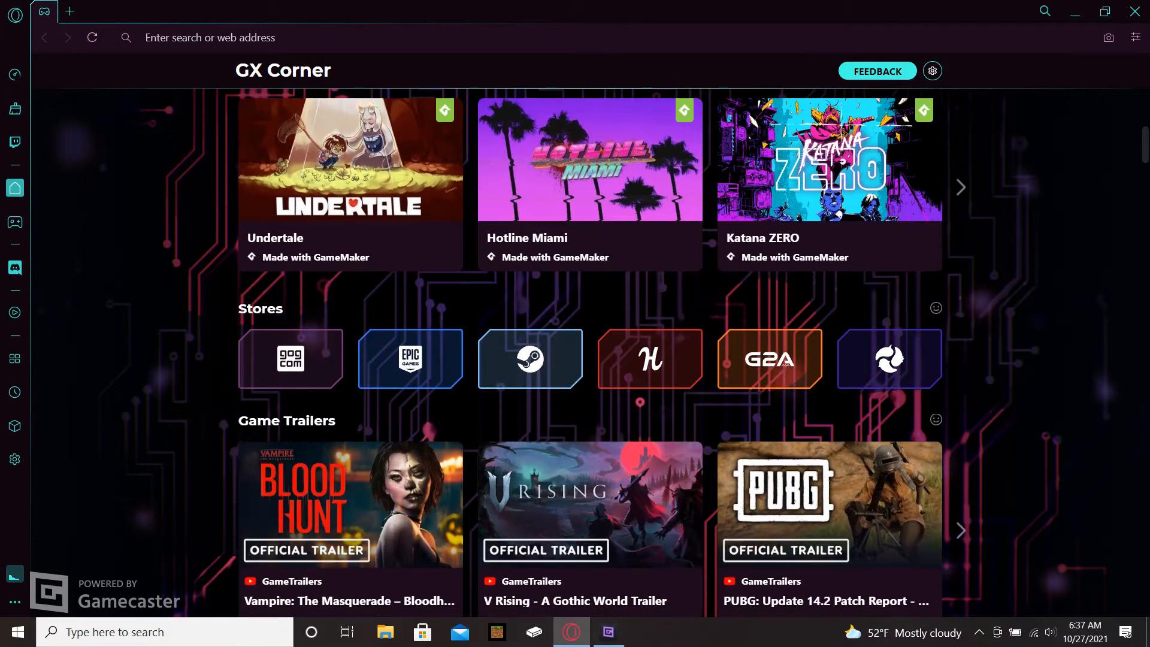
pyautogui.scroll(-3)
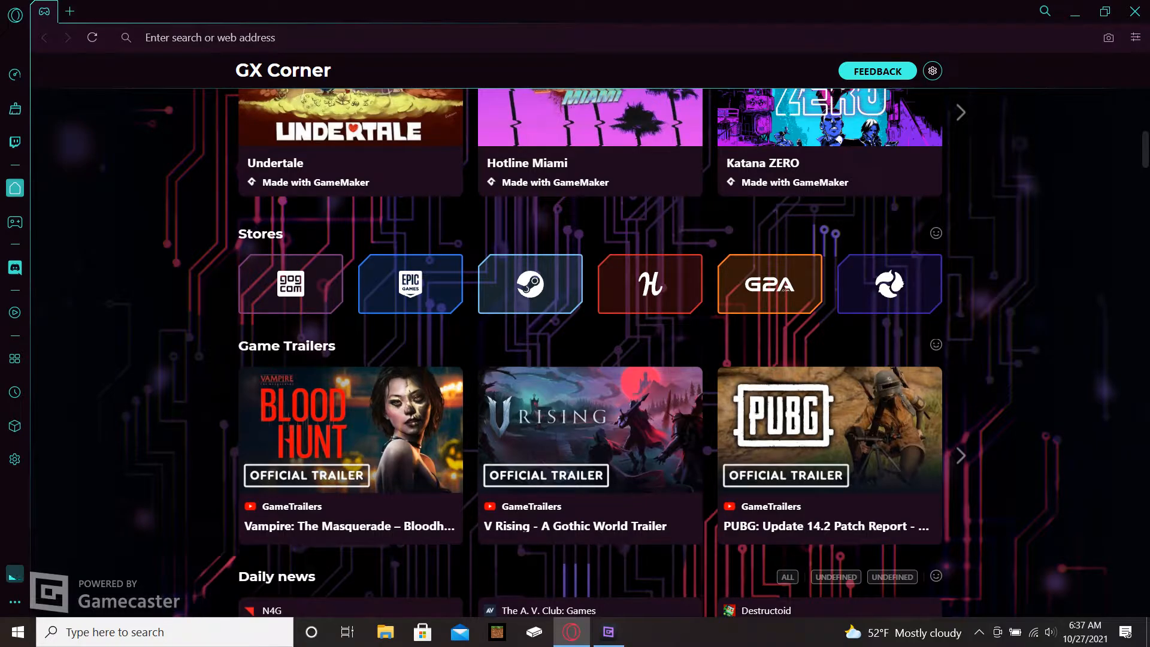
pyautogui.scroll(-3)
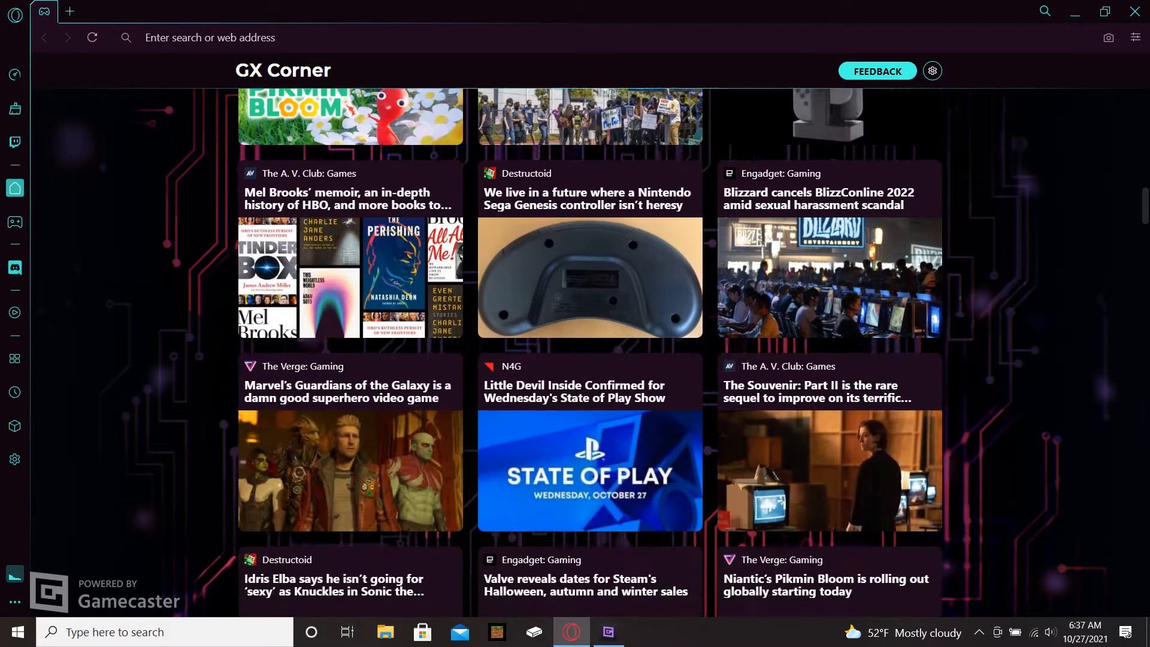
pyautogui.scroll(-3)
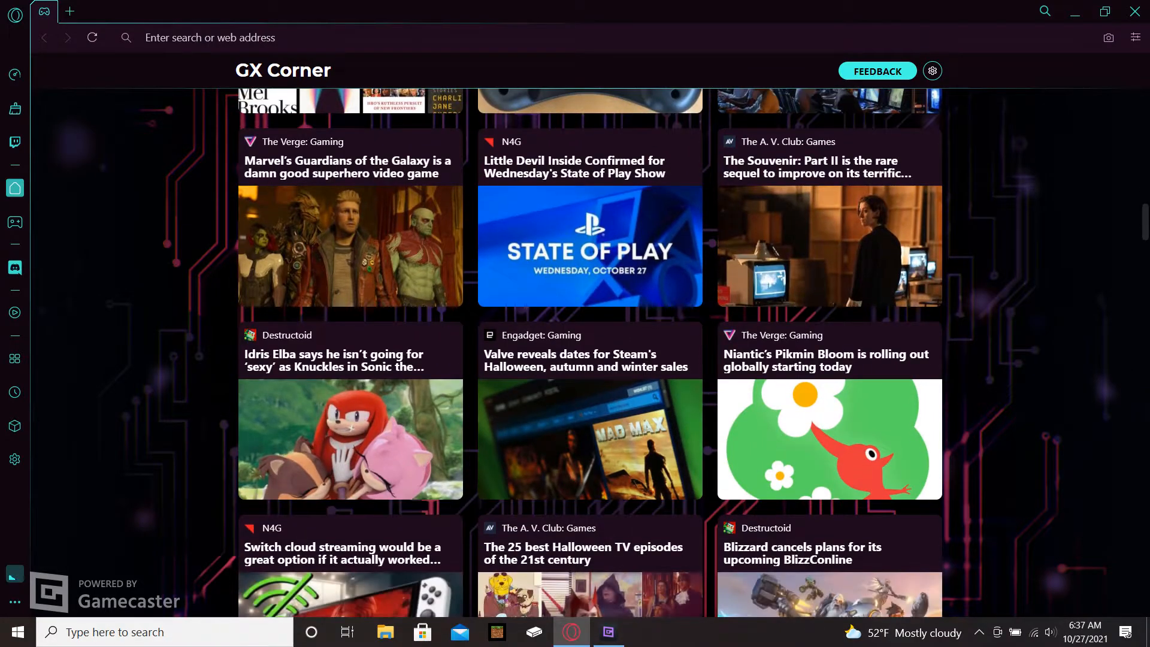
# - Switch from Workspace 1 to the second workspace in the sidebar, keeping GX Corner shown
pyautogui.scroll(-3)
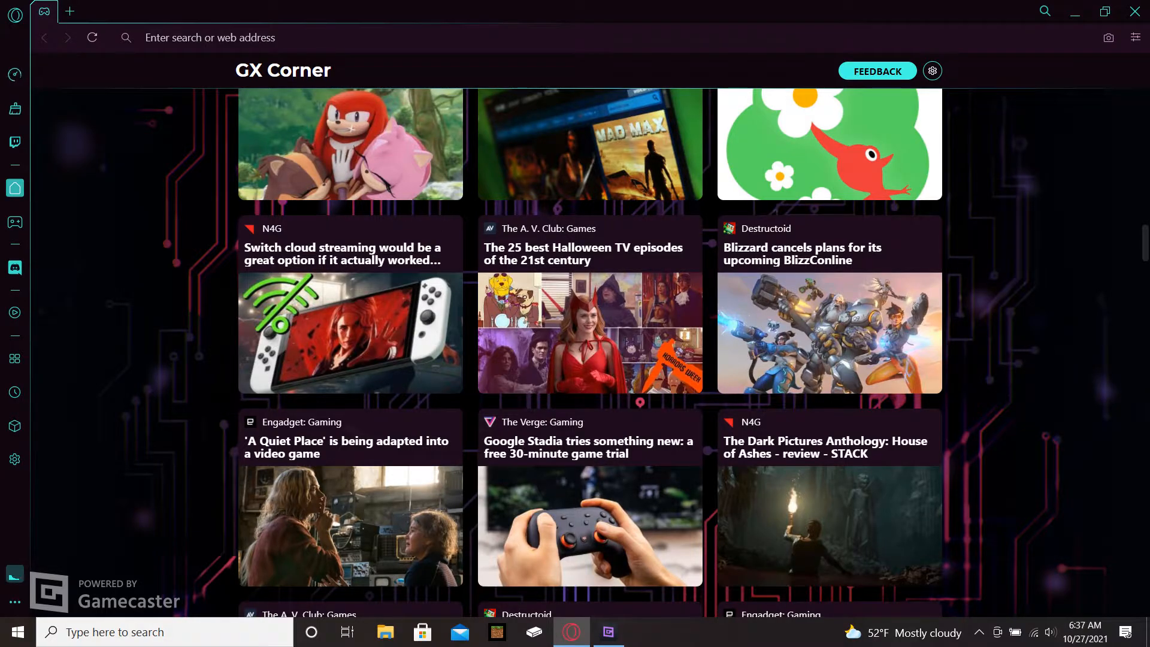
pyautogui.moveTo(14, 75)
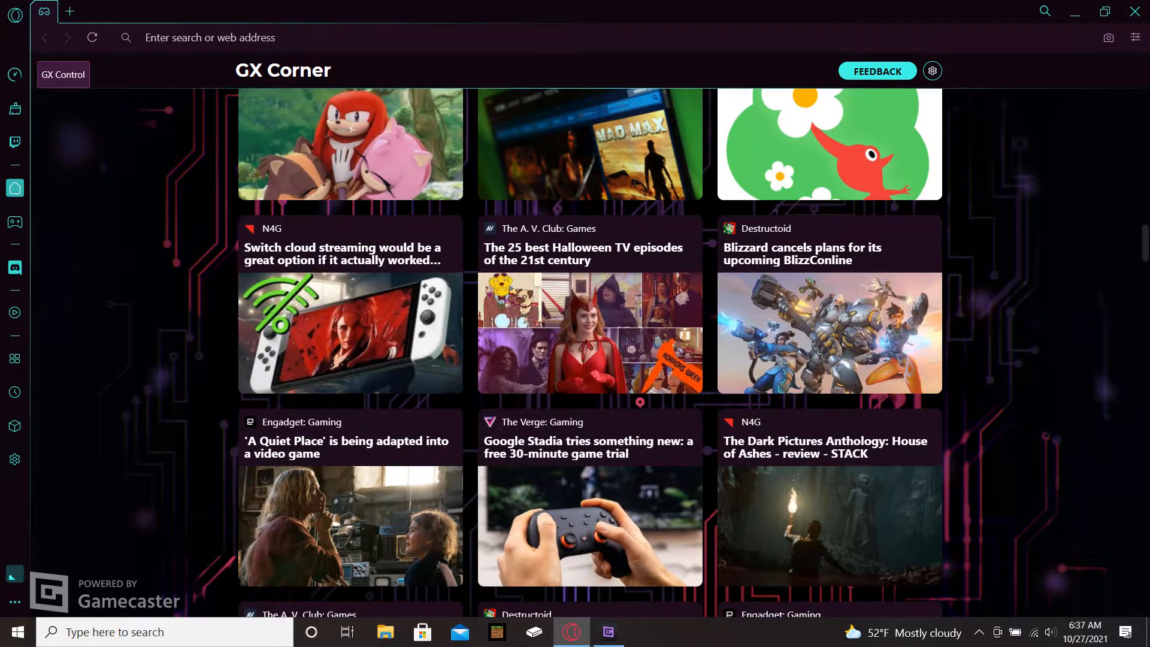
pyautogui.moveTo(15, 108)
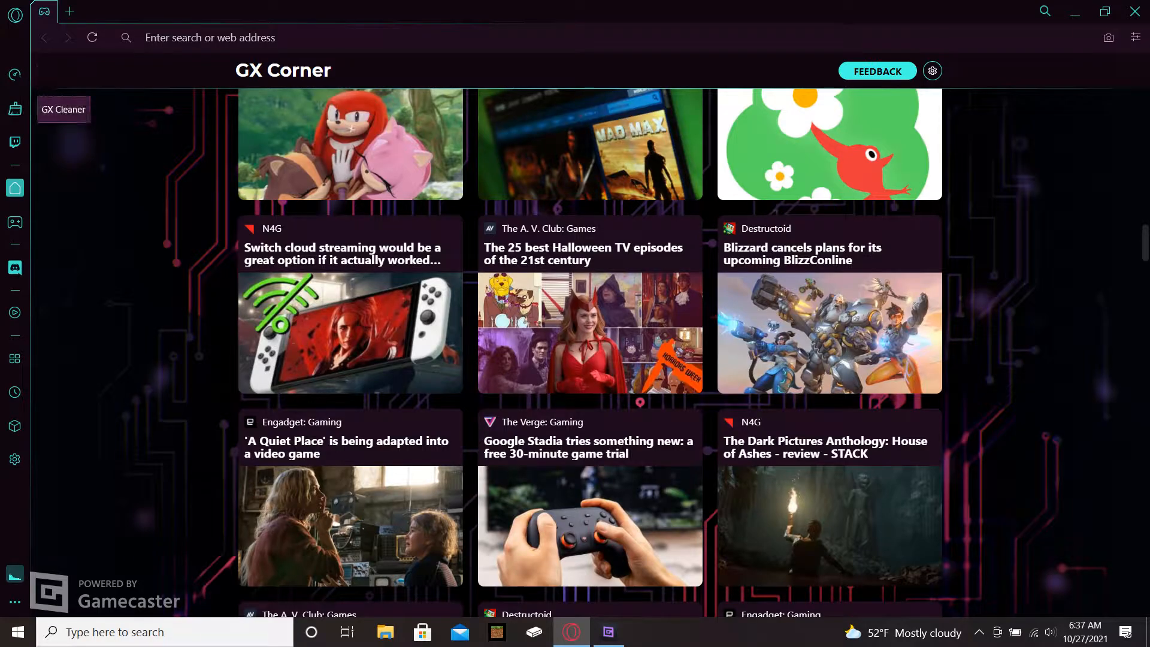
pyautogui.moveTo(14, 143)
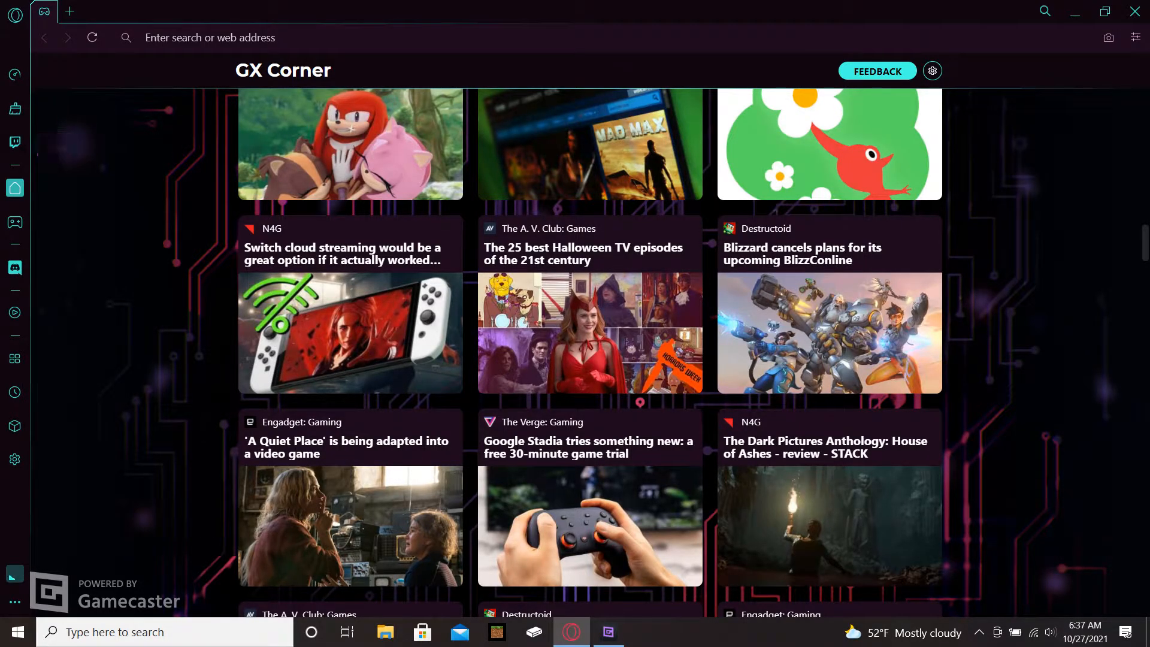
pyautogui.moveTo(15, 188)
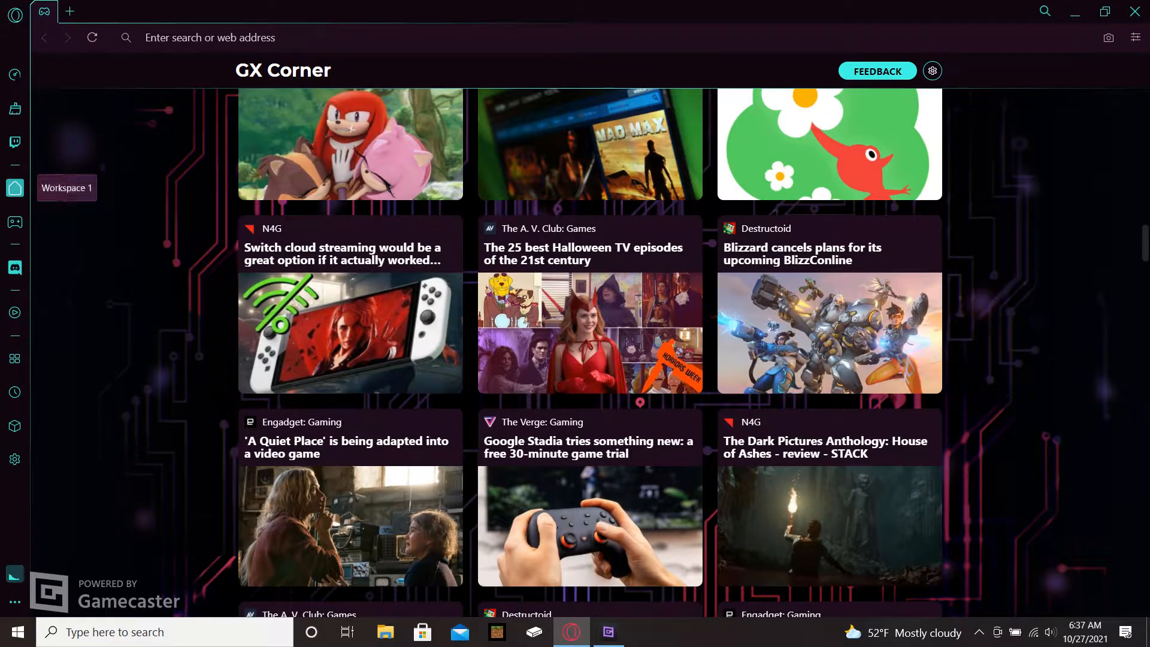
pyautogui.moveTo(15, 222)
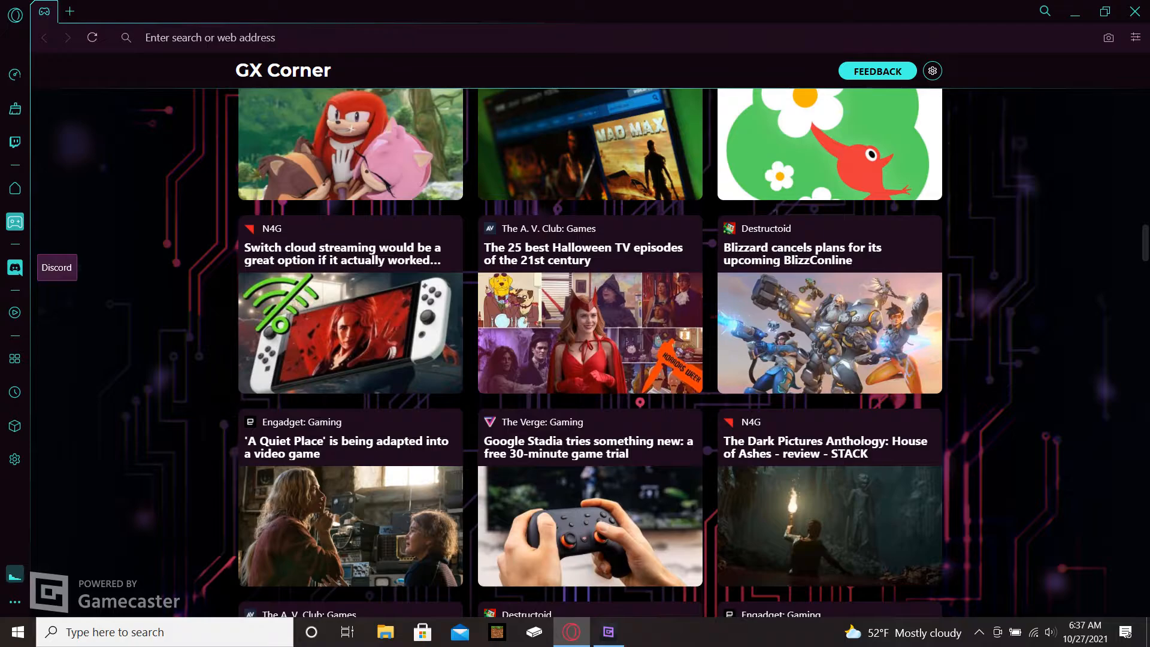
pyautogui.moveTo(15, 313)
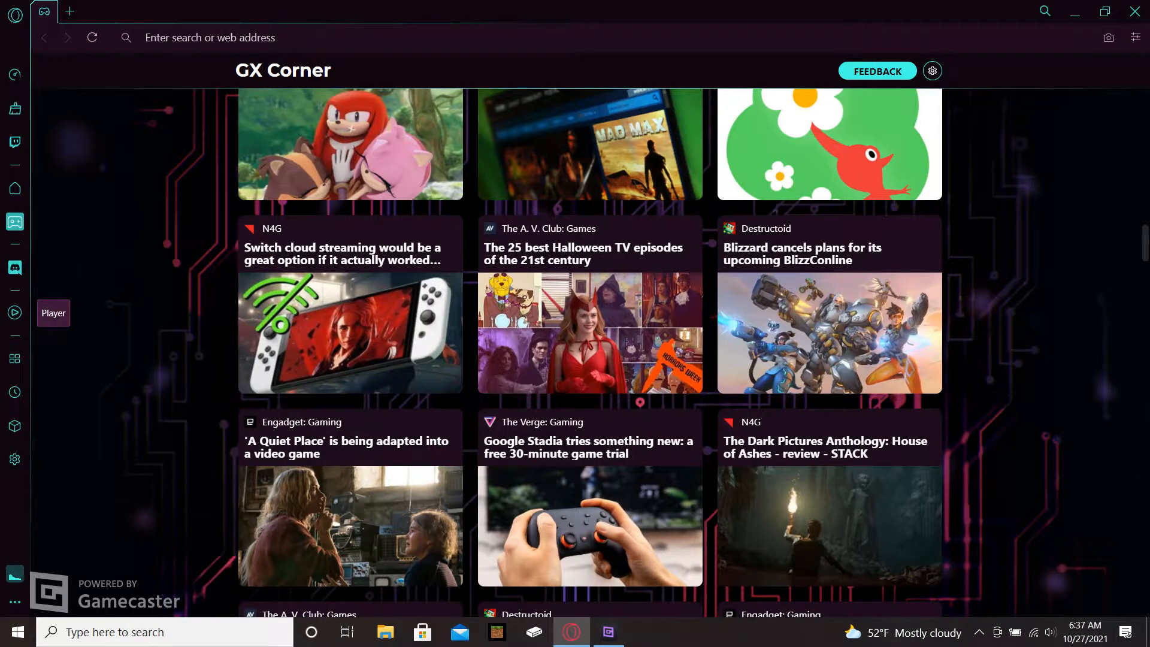
pyautogui.click(15, 311)
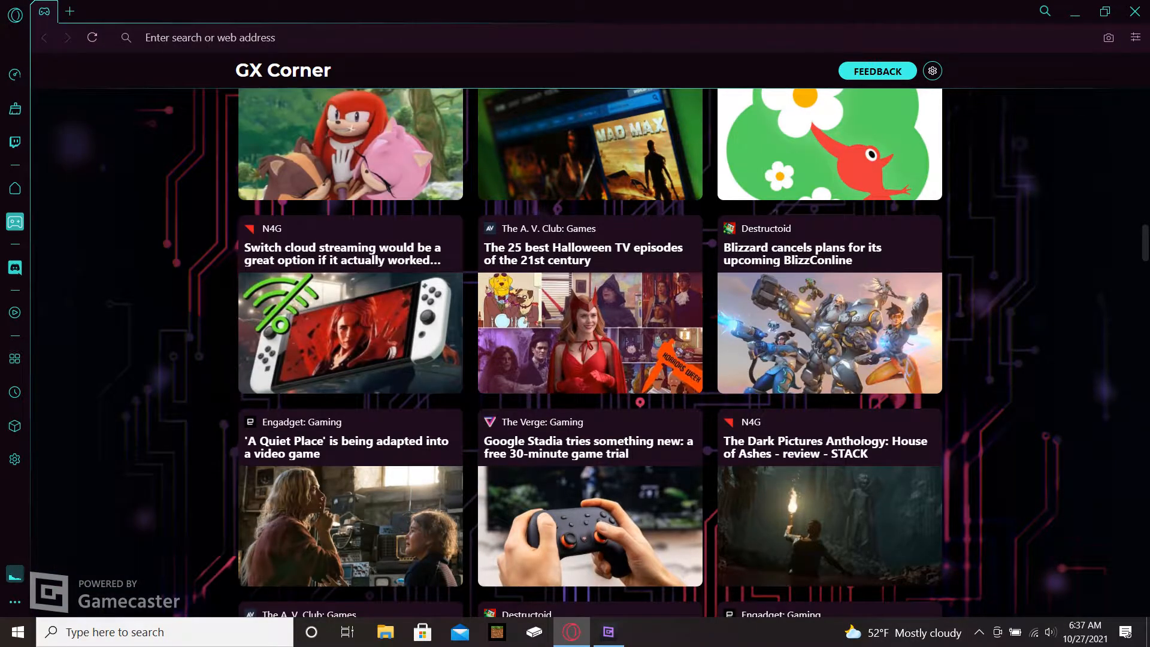
pyautogui.moveTo(15, 359)
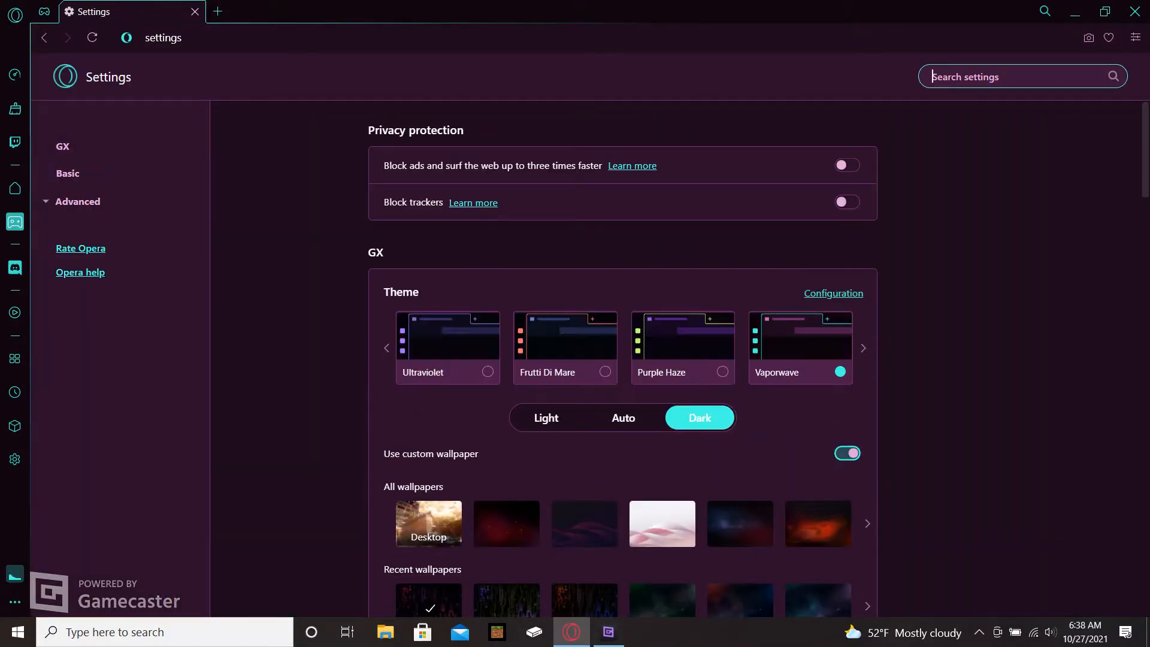
# - Try Ultraviolet, apply the Purple Haze theme, and browse further theme choices
pyautogui.scroll(-3)
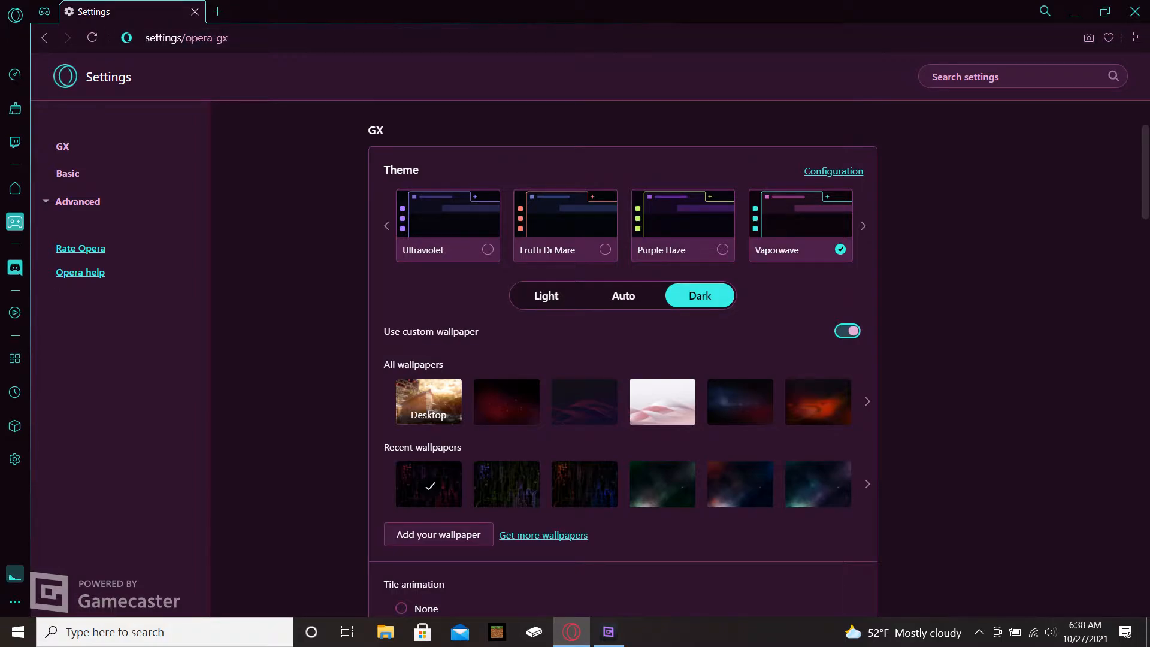
pyautogui.click(447, 225)
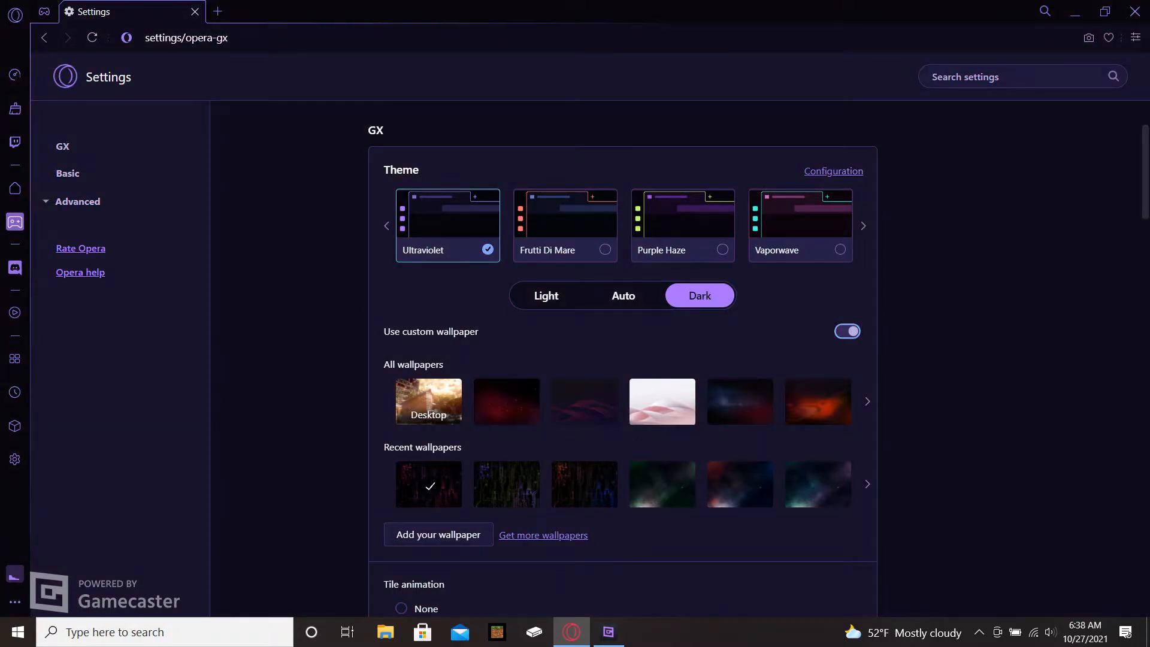
pyautogui.click(565, 225)
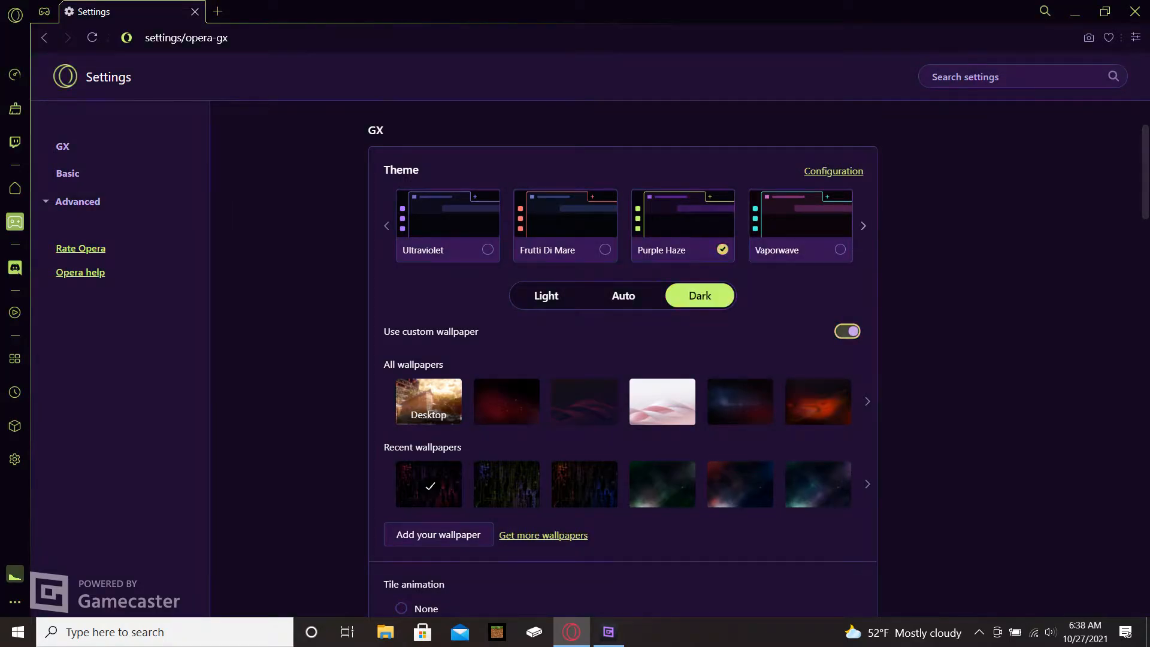
pyautogui.click(862, 226)
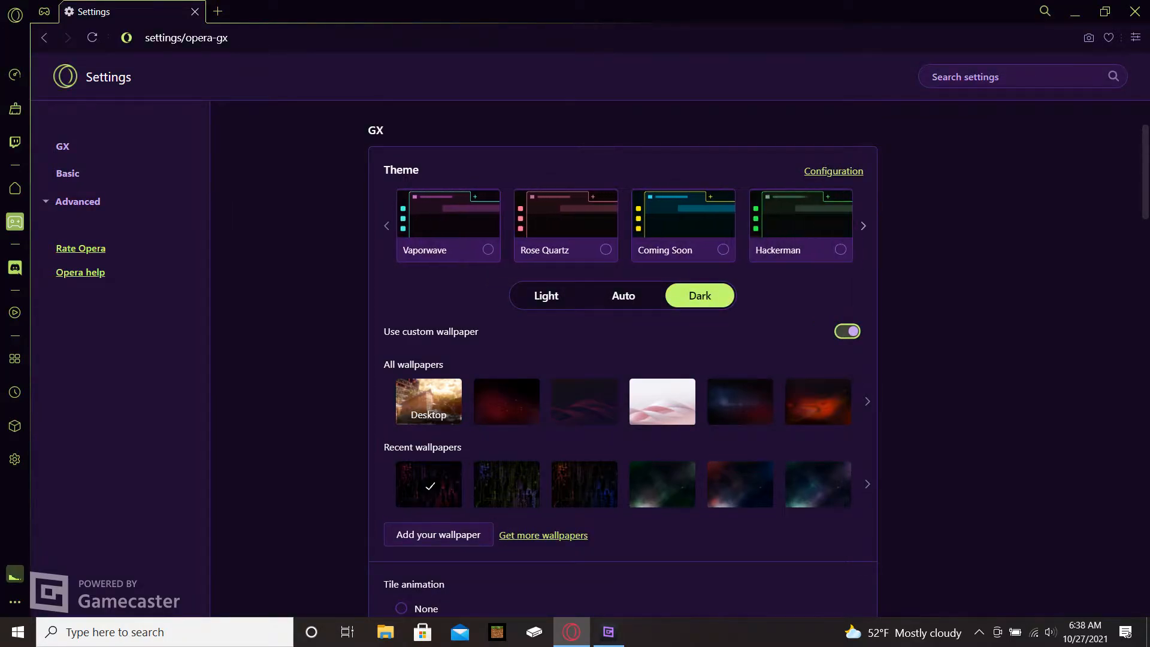
pyautogui.click(863, 226)
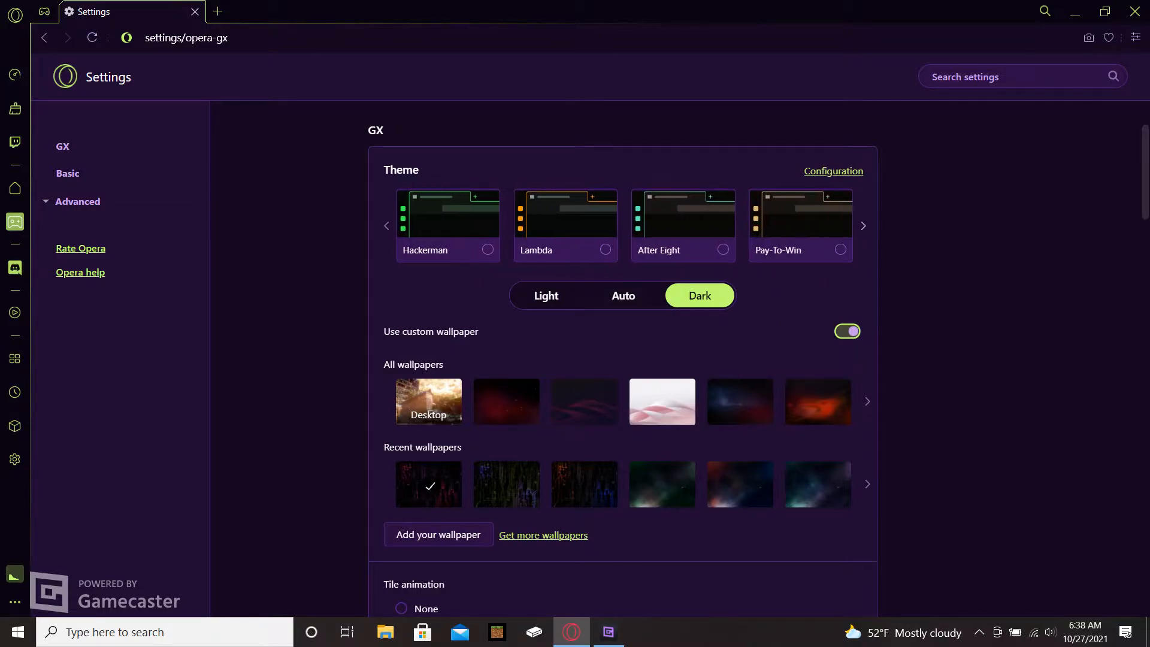
# - Toggle the appearance through Light and Auto, then back to Dark mode
pyautogui.click(546, 296)
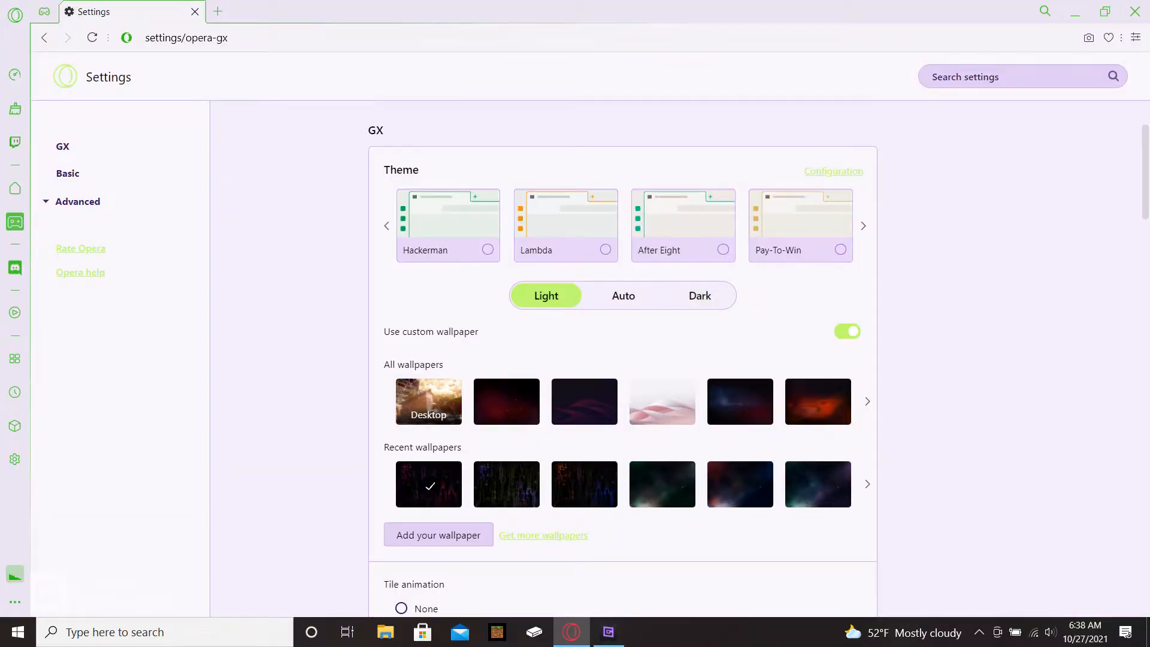
pyautogui.click(623, 296)
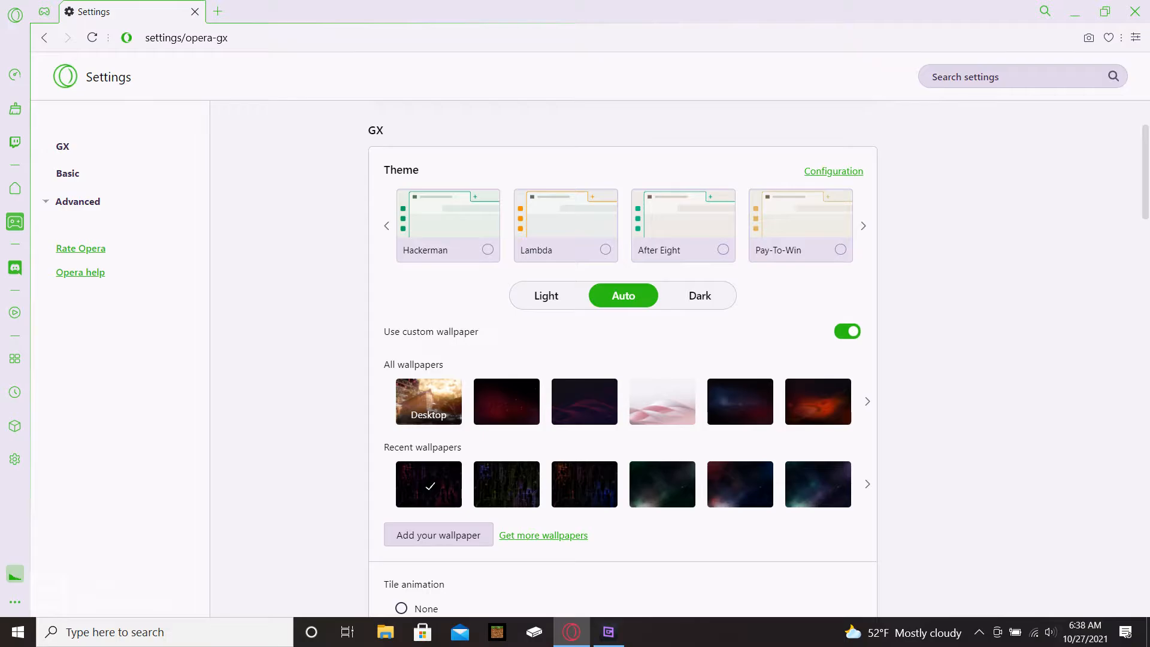
pyautogui.click(697, 295)
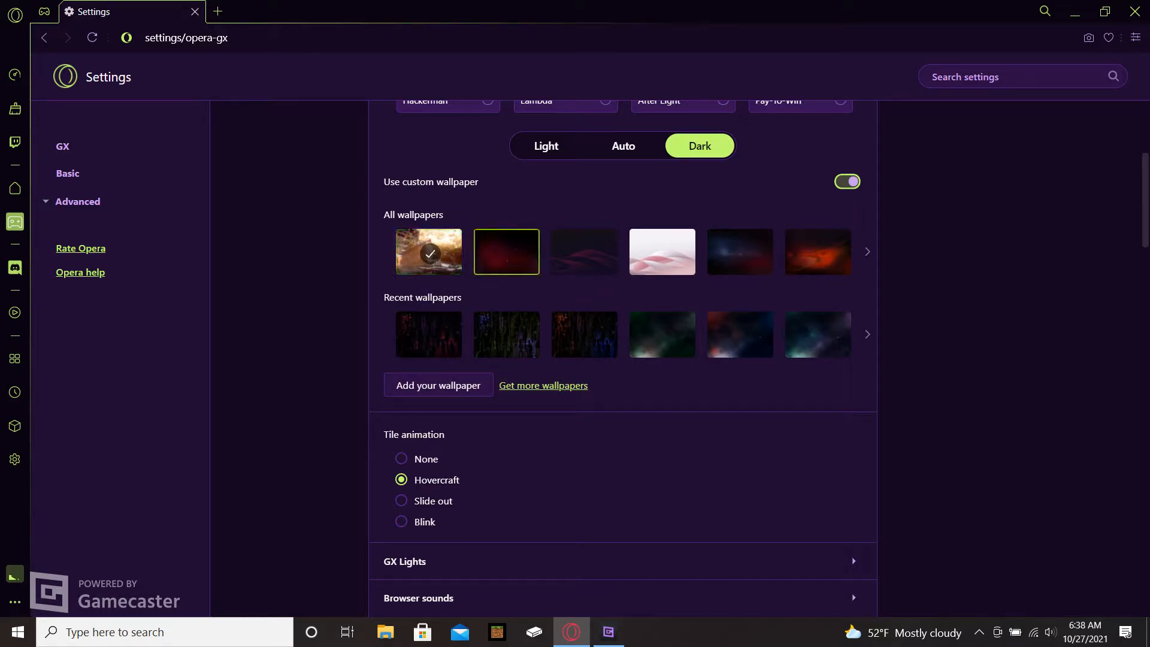
pyautogui.click(585, 251)
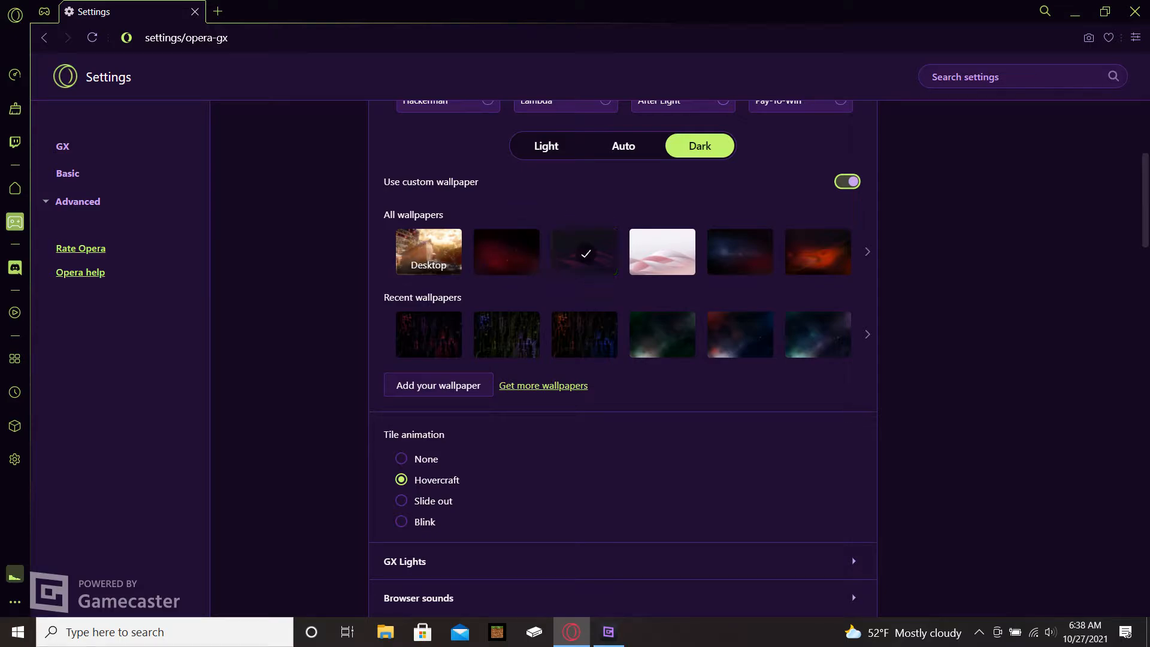
pyautogui.click(816, 252)
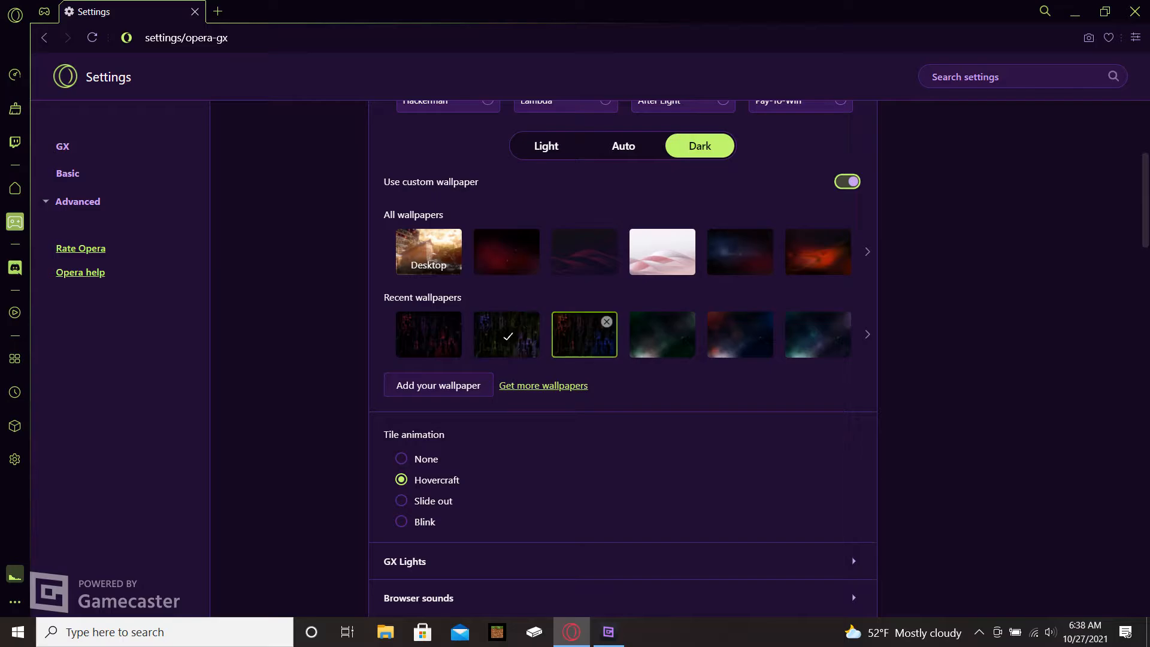
pyautogui.click(428, 334)
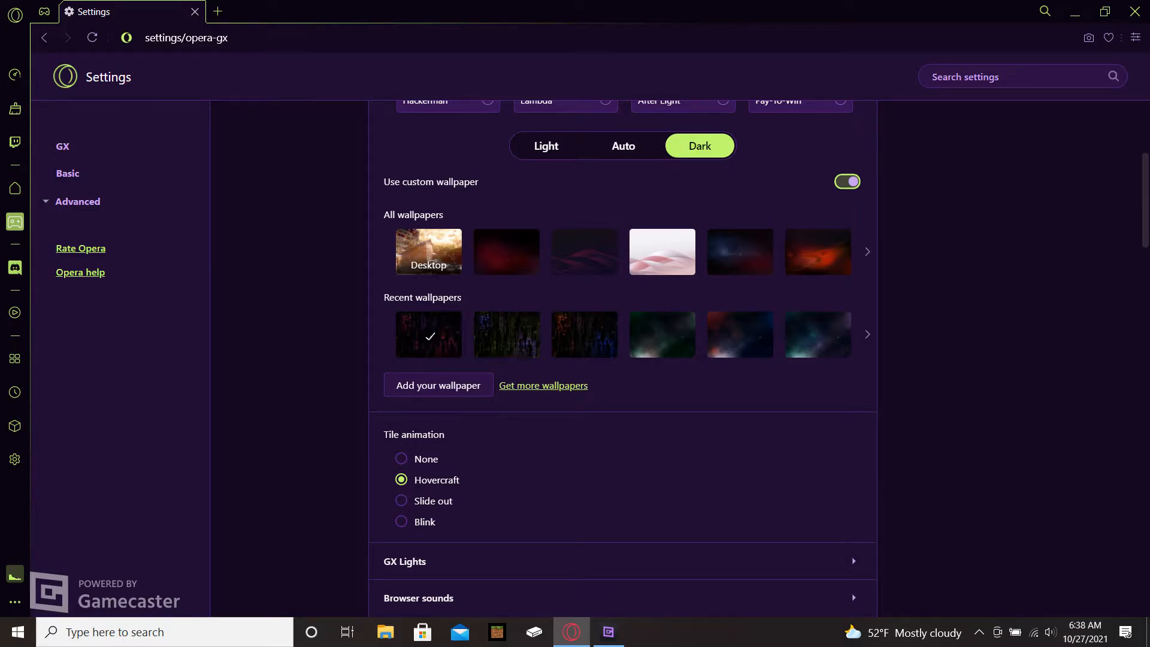
pyautogui.scroll(-3)
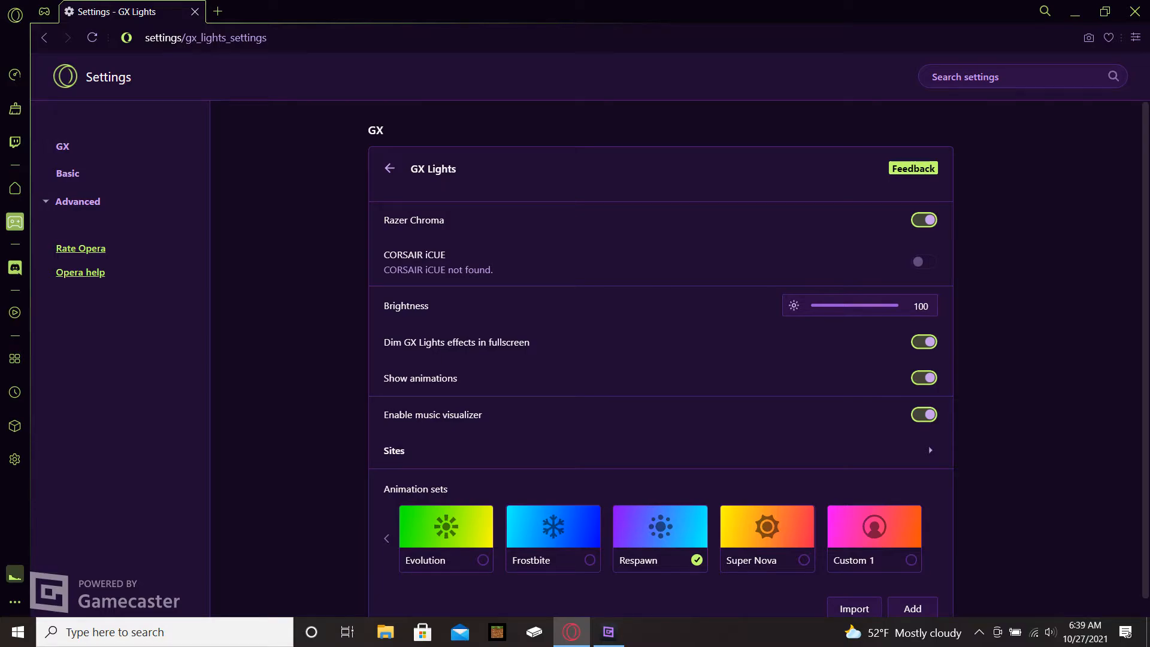
# - Scroll down the GX settings toward GX Lights
pyautogui.scroll(-3)
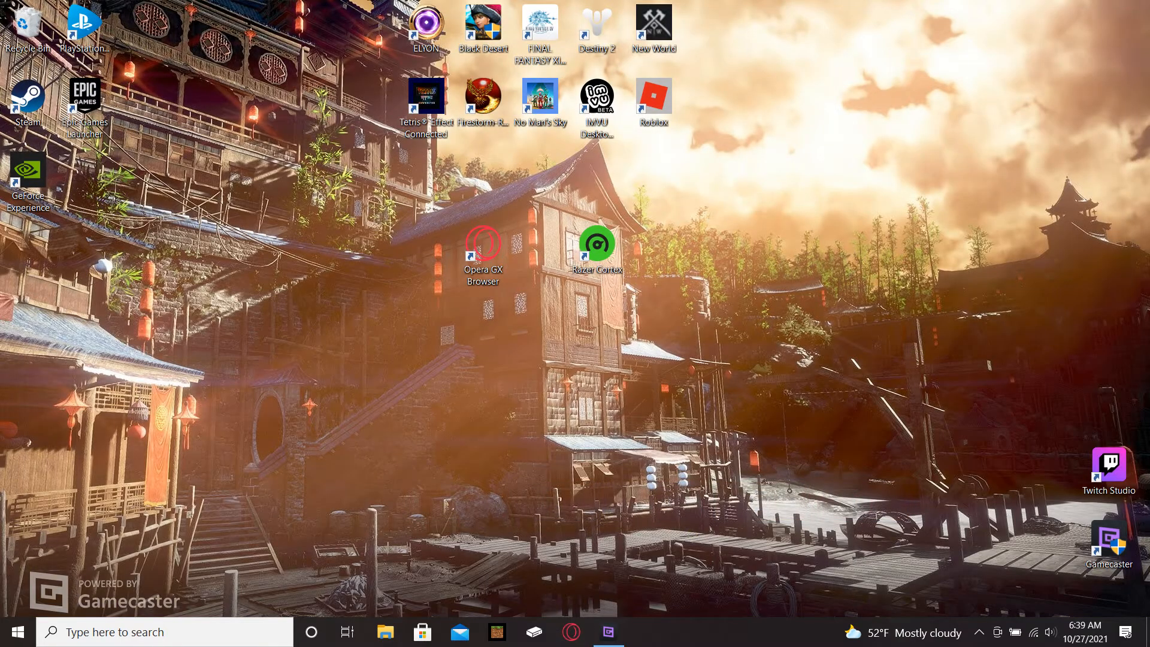
# - Relaunch Opera GX from its desktop shortcut
pyautogui.doubleClick(597, 244)
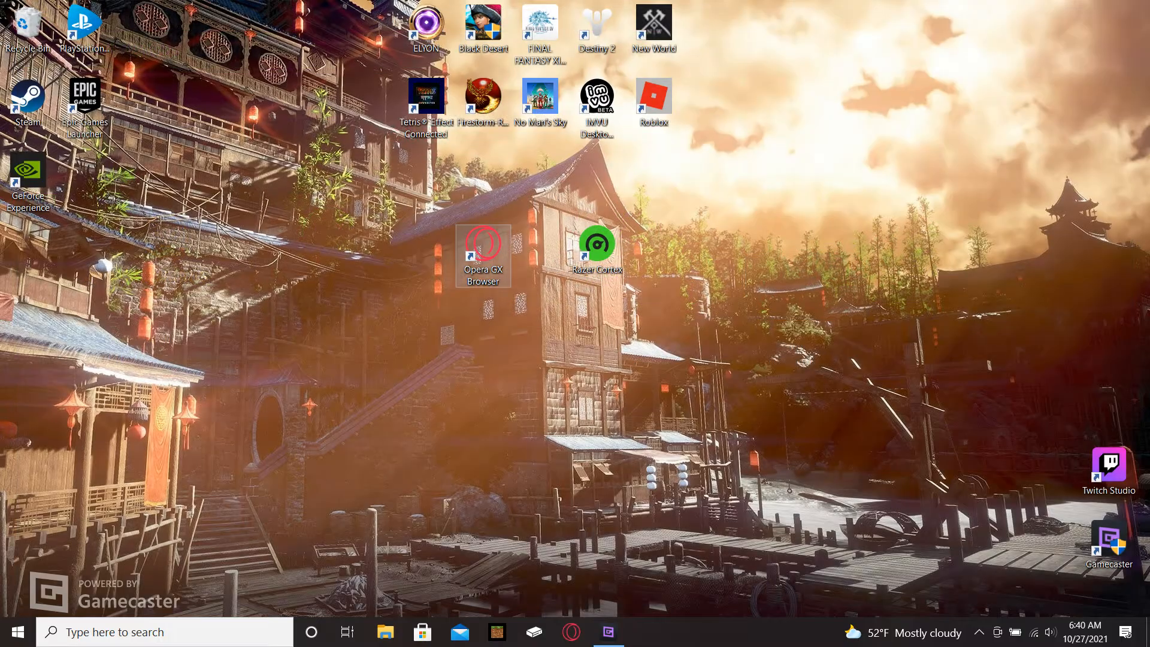
pyautogui.doubleClick(483, 242)
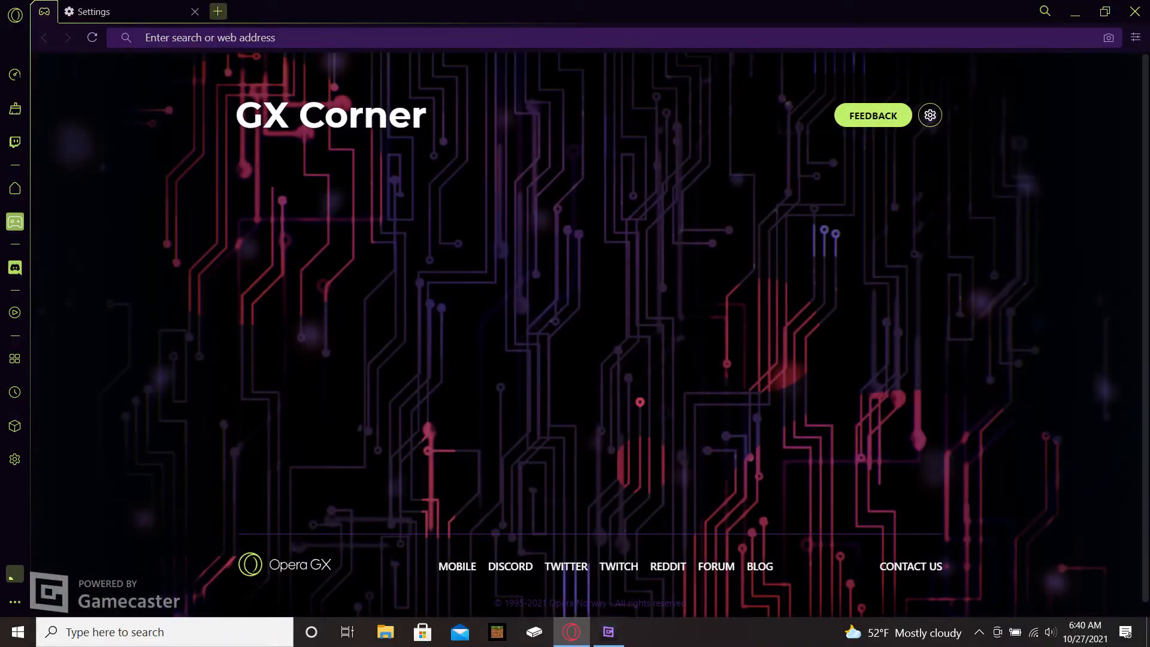
# - Close the Settings tab and enter 'razer silver' in the address bar, fixing the typo
pyautogui.click(929, 115)
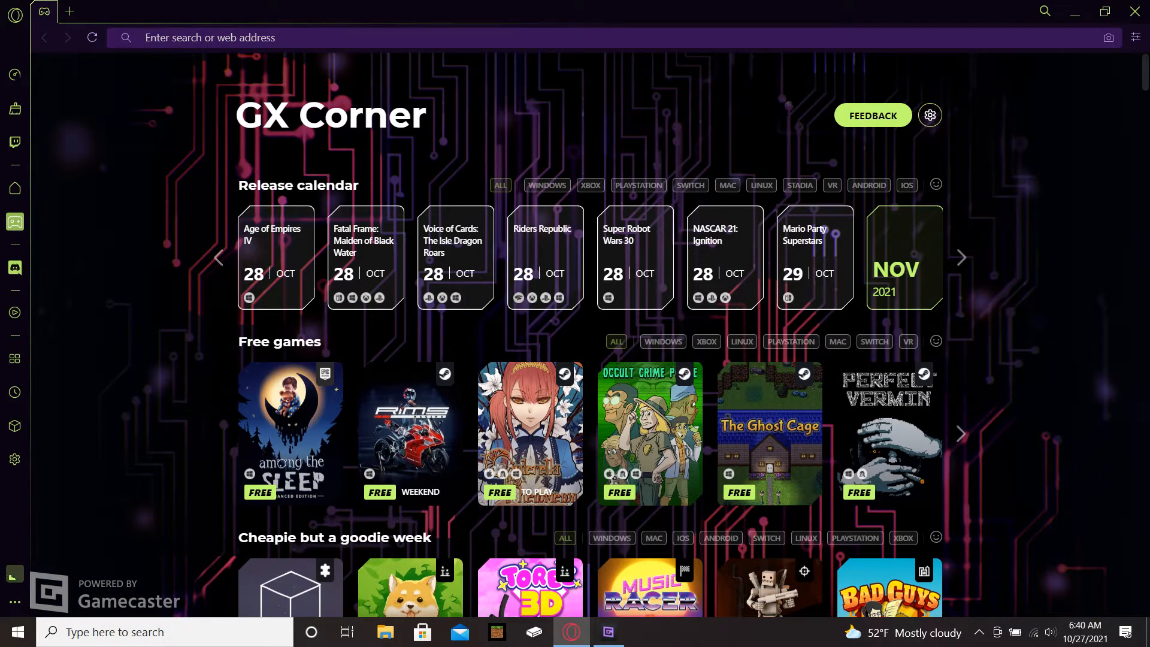
pyautogui.write('razer silver')
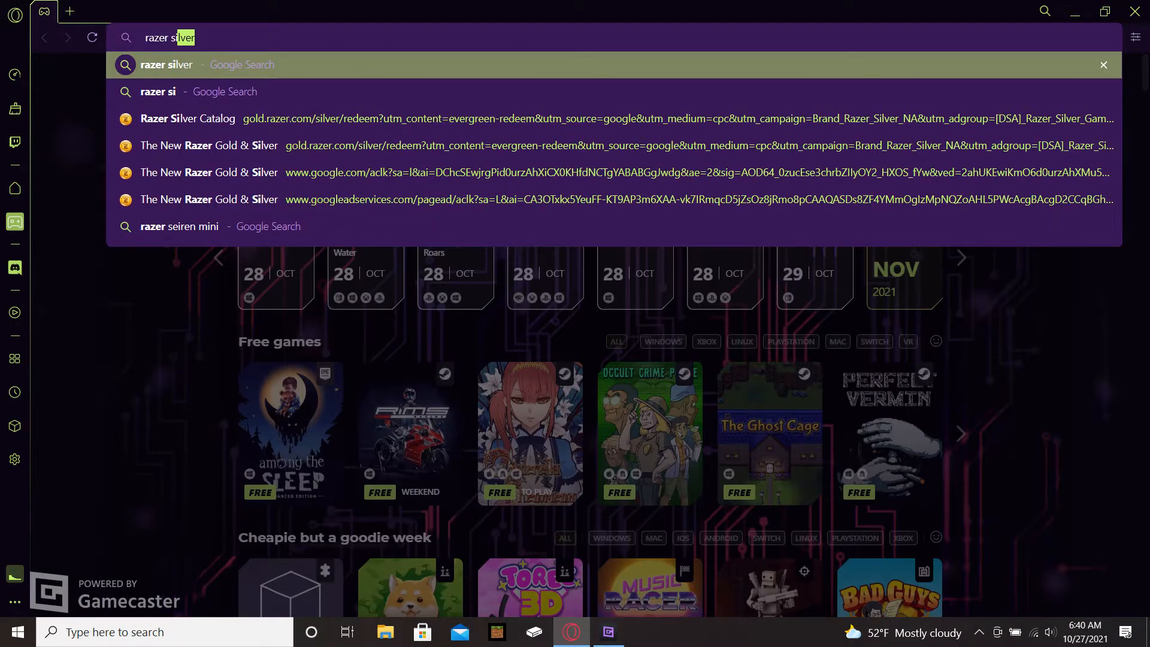
pyautogui.write('razer silcer')
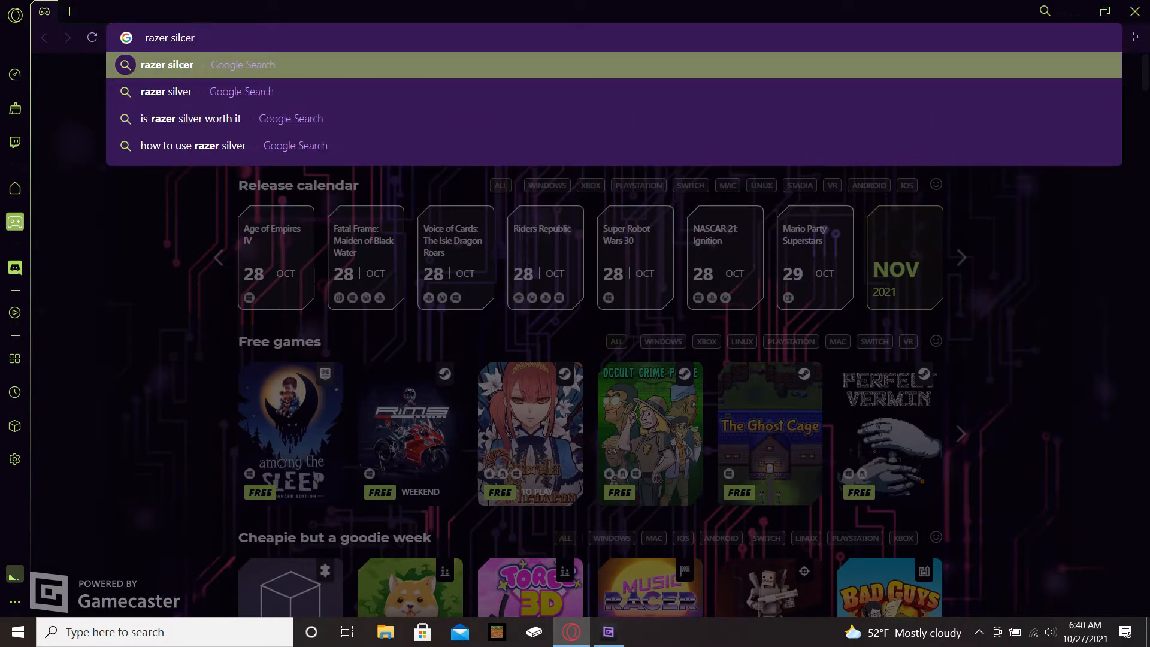
pyautogui.press('Backspace')
pyautogui.write('v')
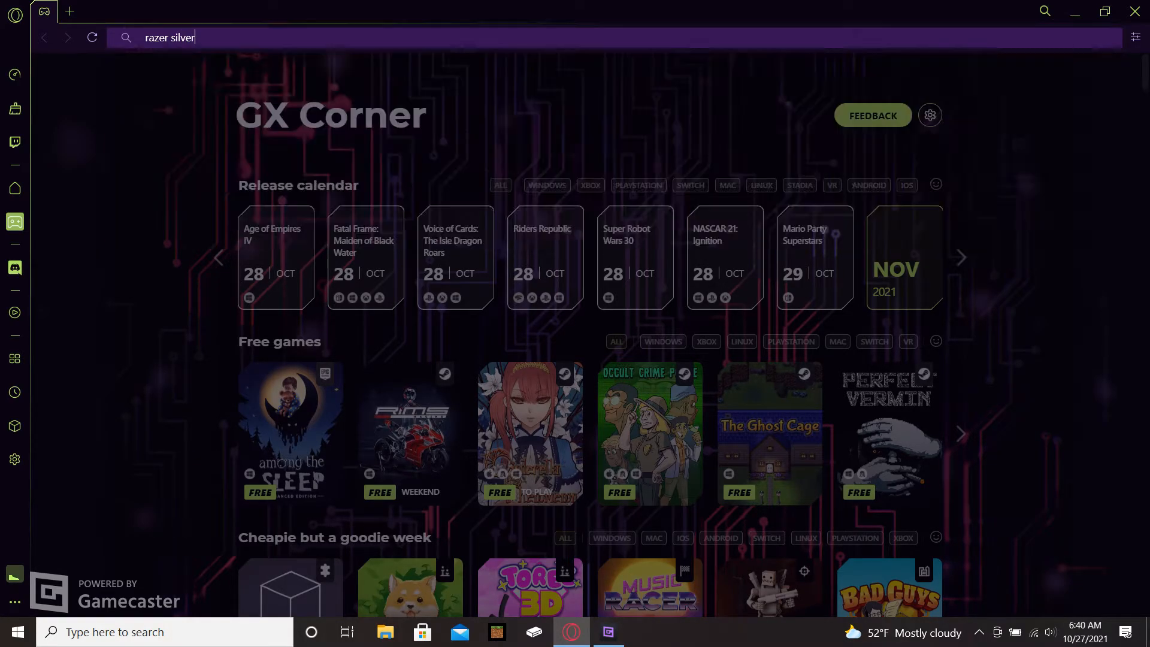
# - Search Google for 'razer silver' and open The New Razer Gold & Silver result from gold.razer.com
pyautogui.press('enter')
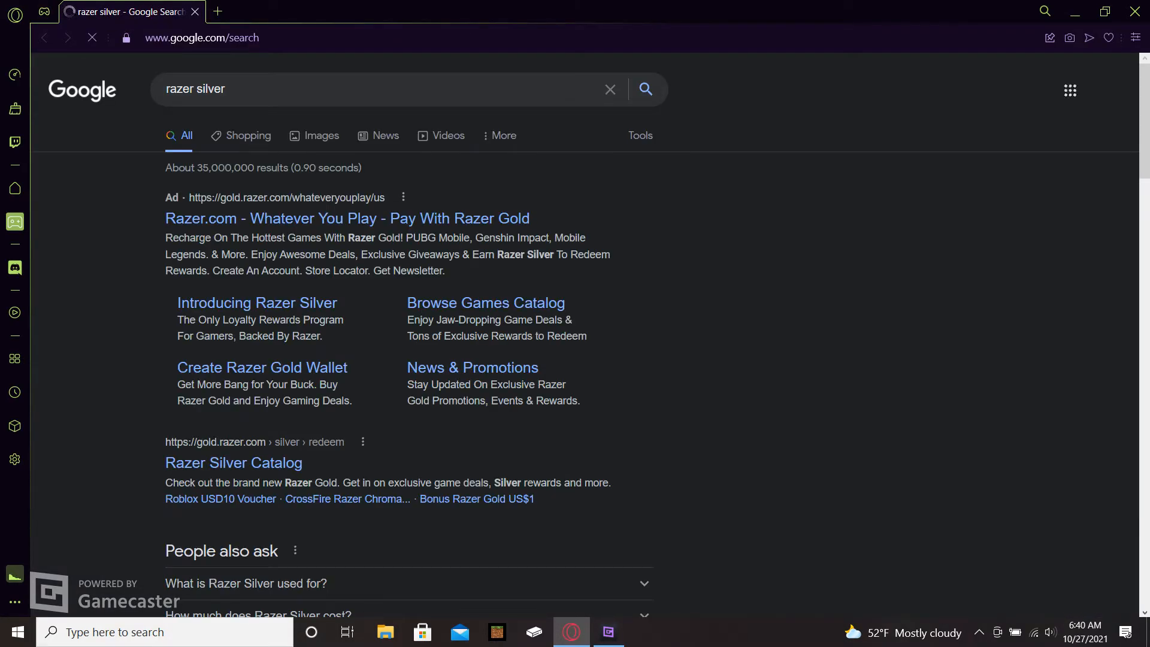
pyautogui.scroll(-3)
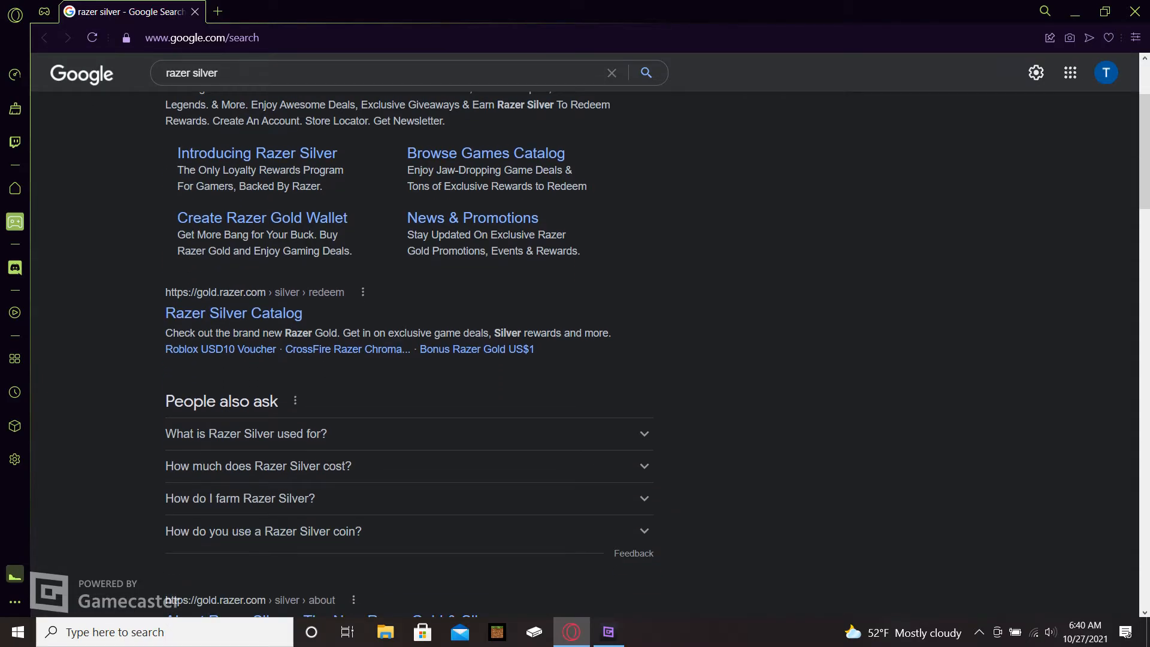
pyautogui.scroll(-3)
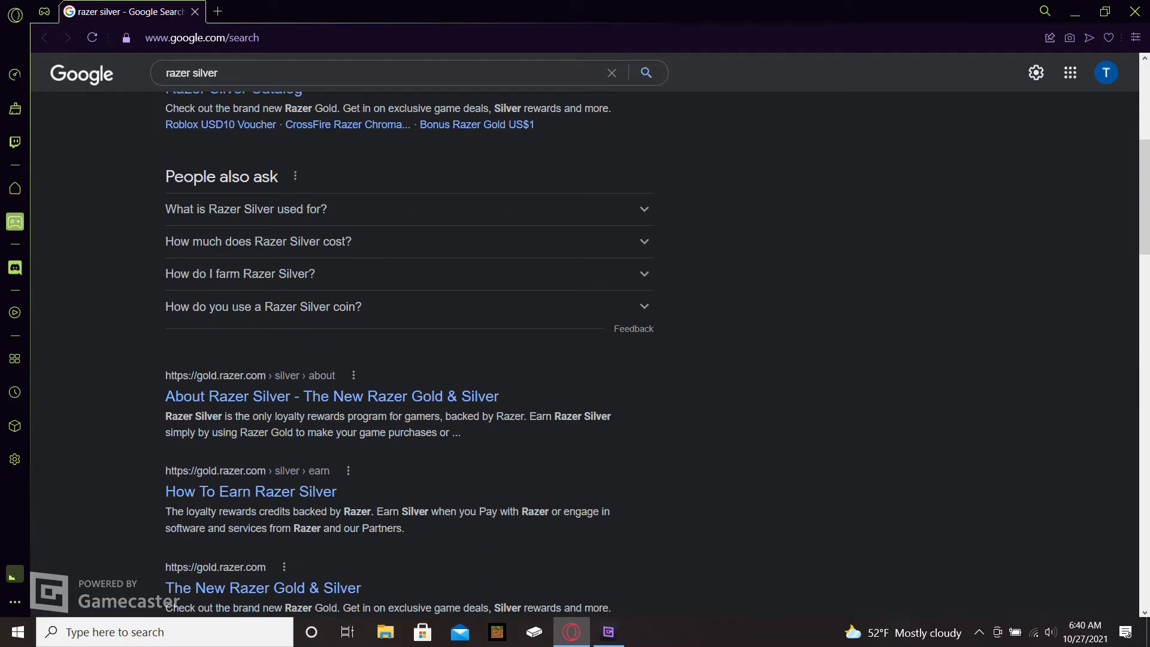
pyautogui.scroll(-3)
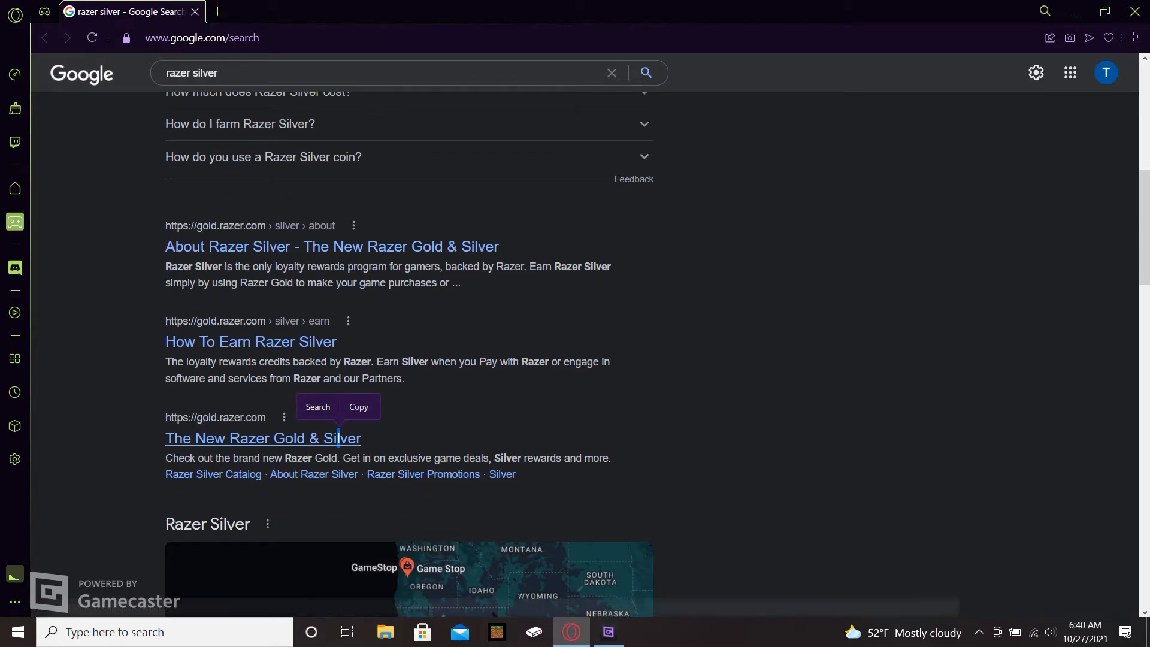
pyautogui.click(262, 438)
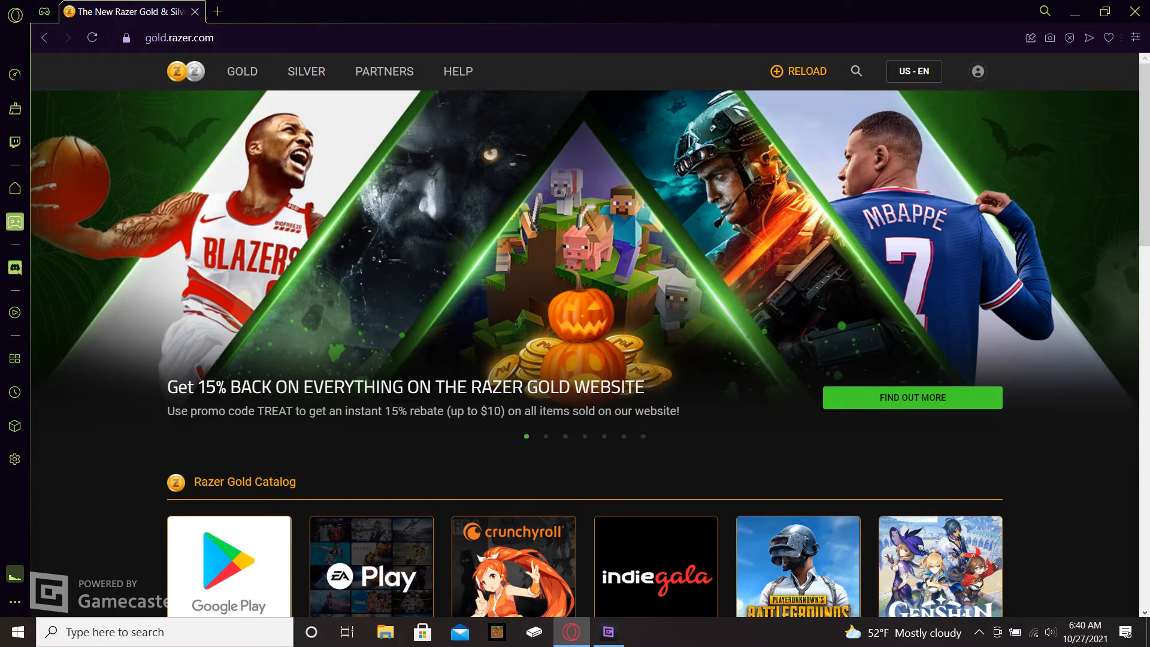
pyautogui.scroll(-3)
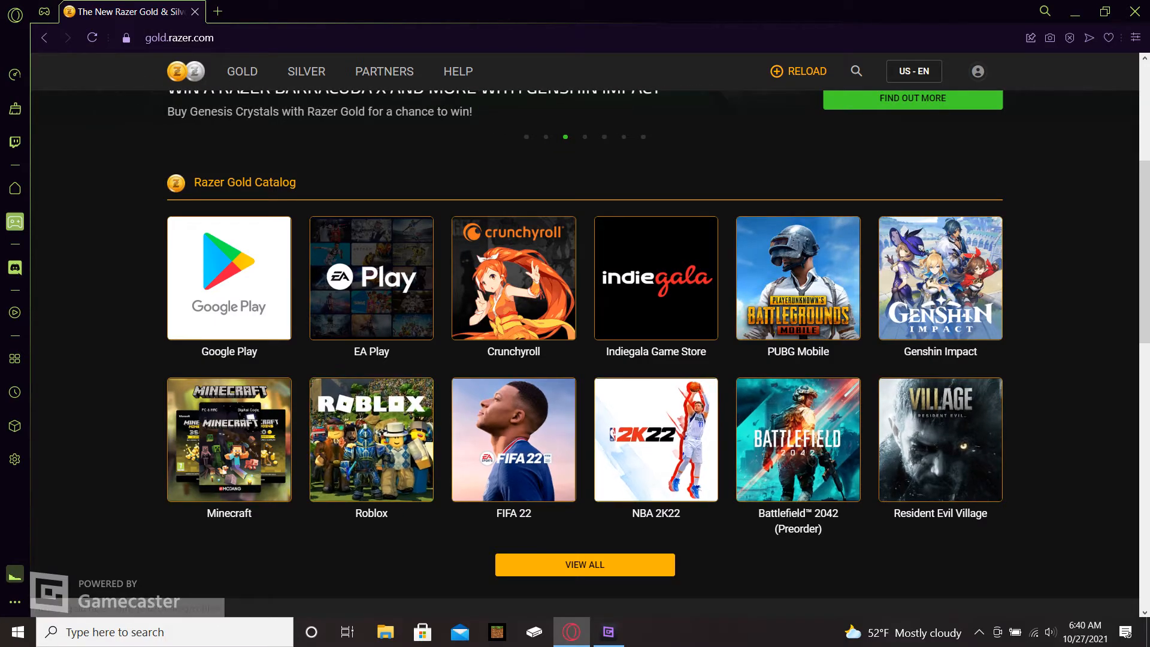
pyautogui.scroll(-3)
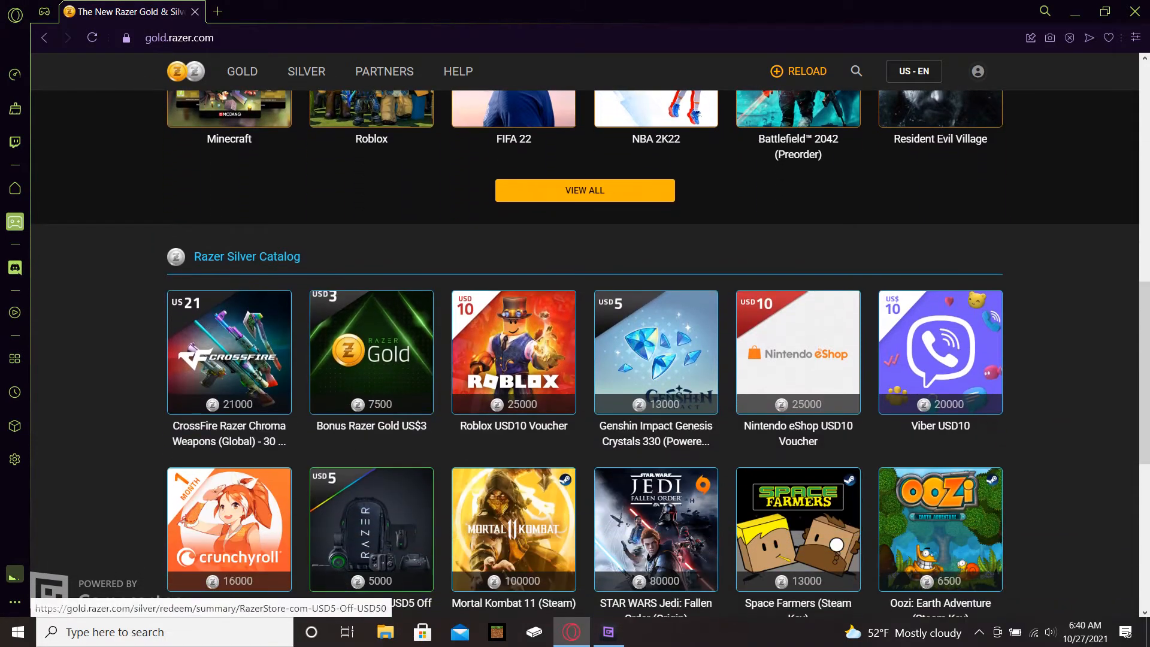
pyautogui.scroll(-3)
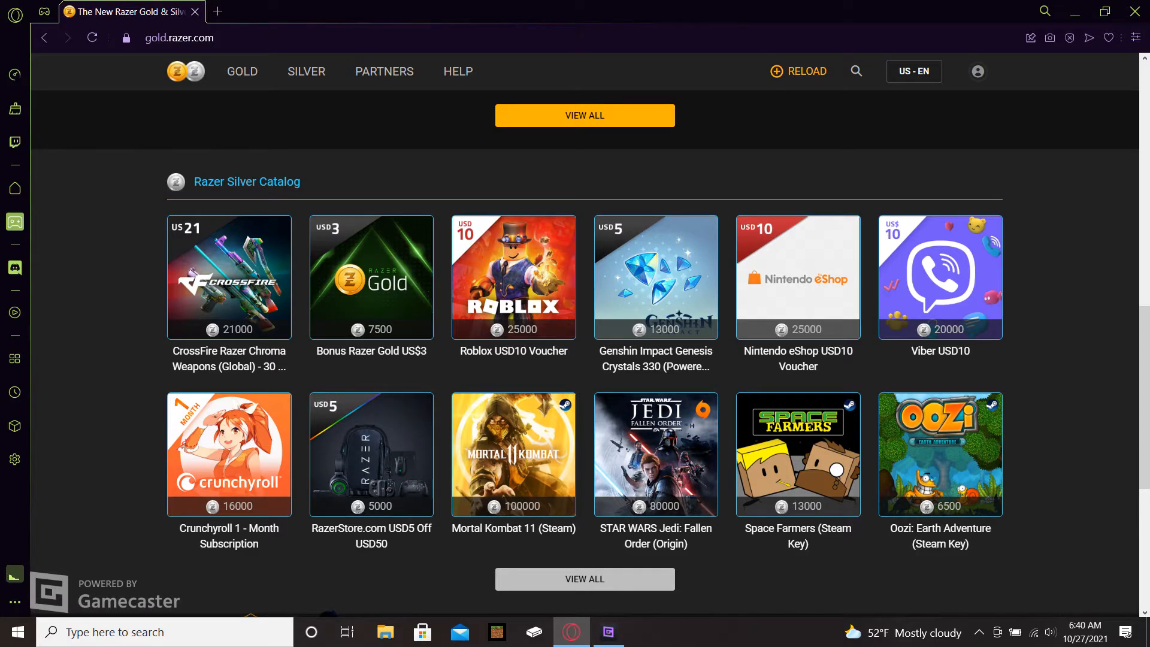
pyautogui.scroll(-3)
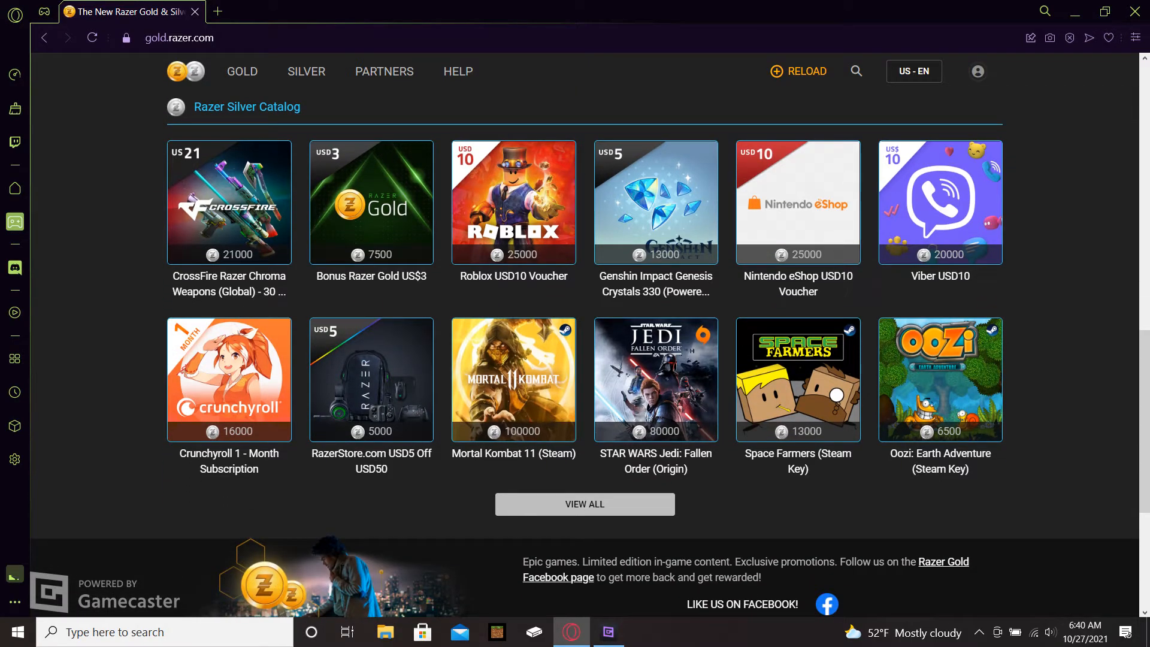
pyautogui.moveTo(229, 202)
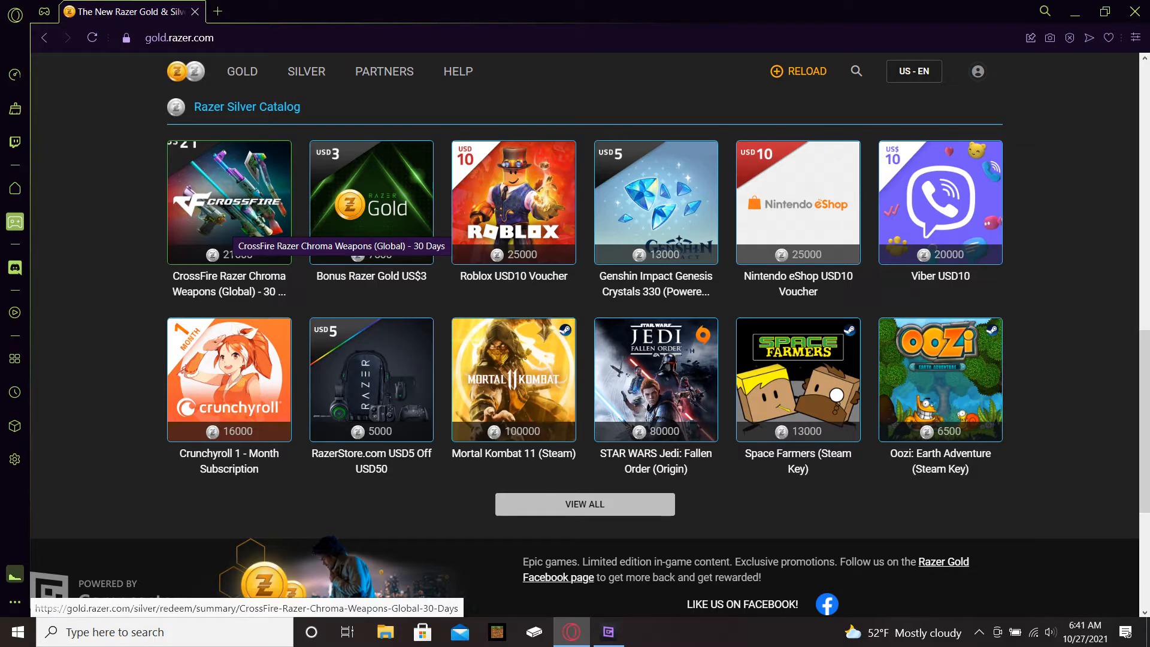
pyautogui.scroll(-3)
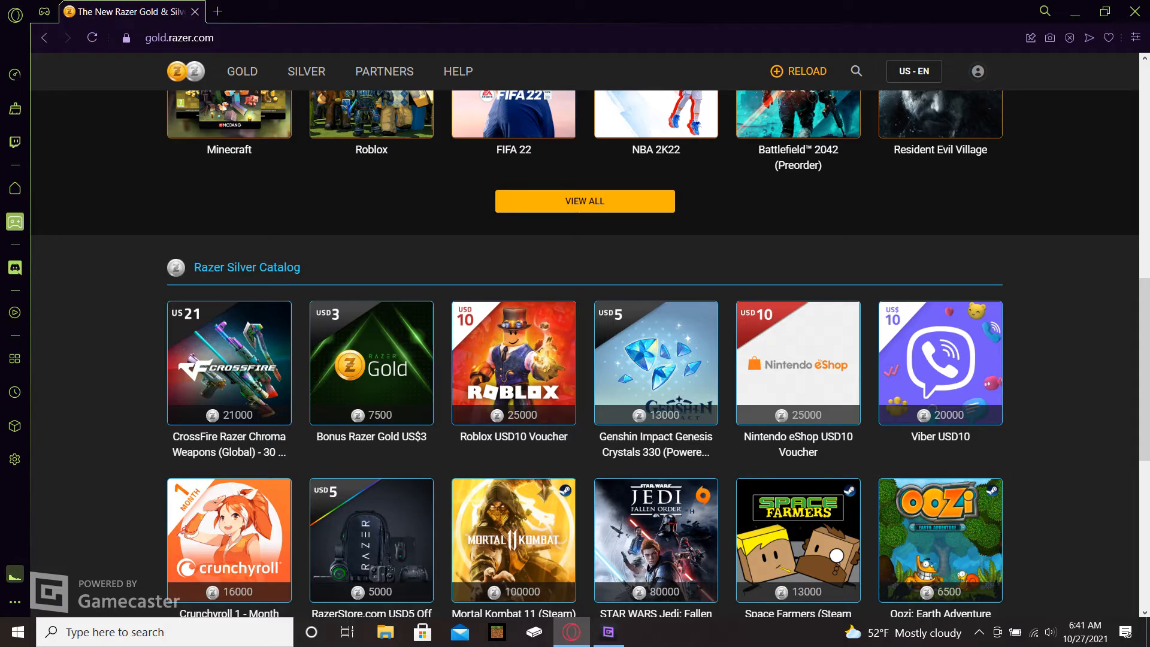
pyautogui.scroll(-3)
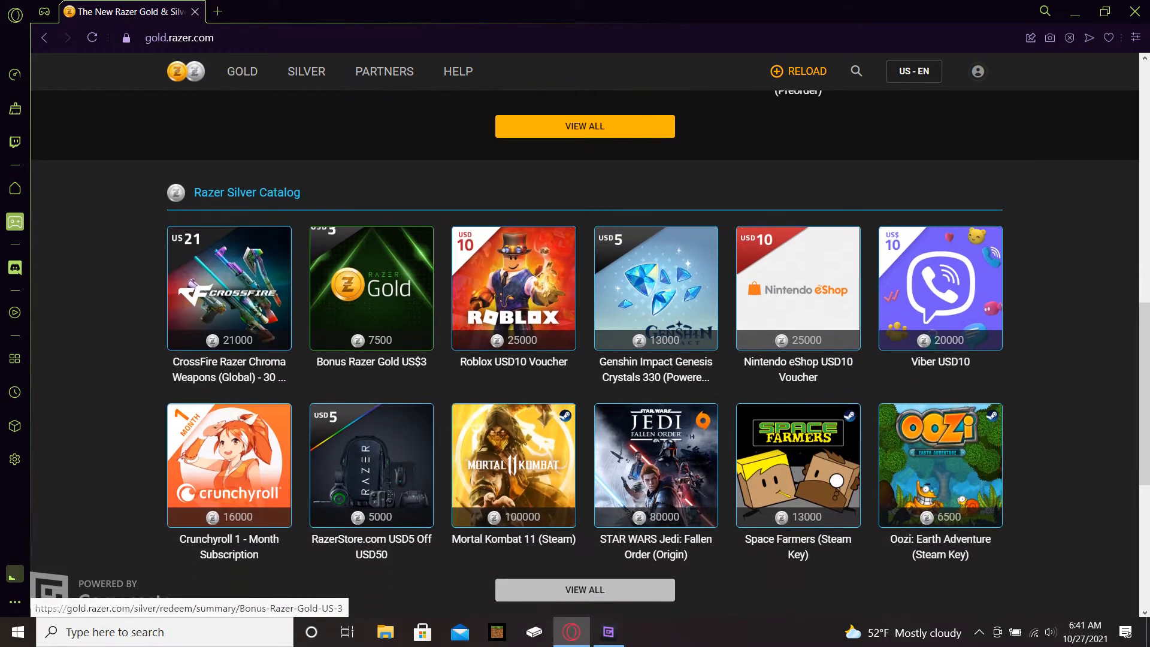
pyautogui.scroll(-3)
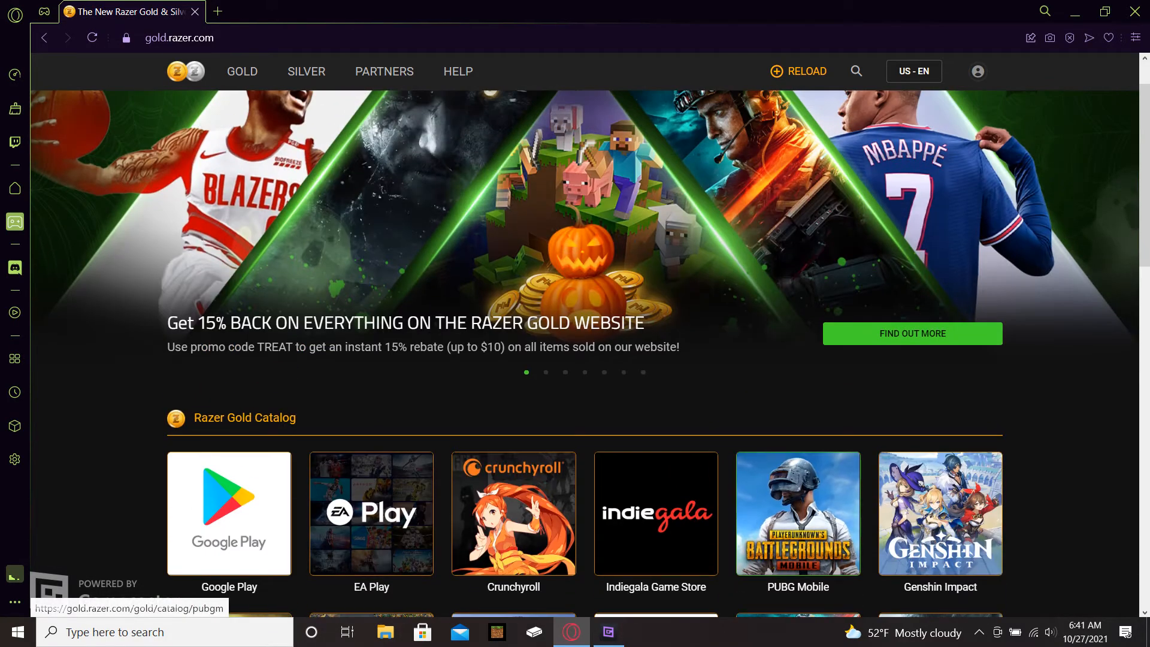
pyautogui.click(242, 71)
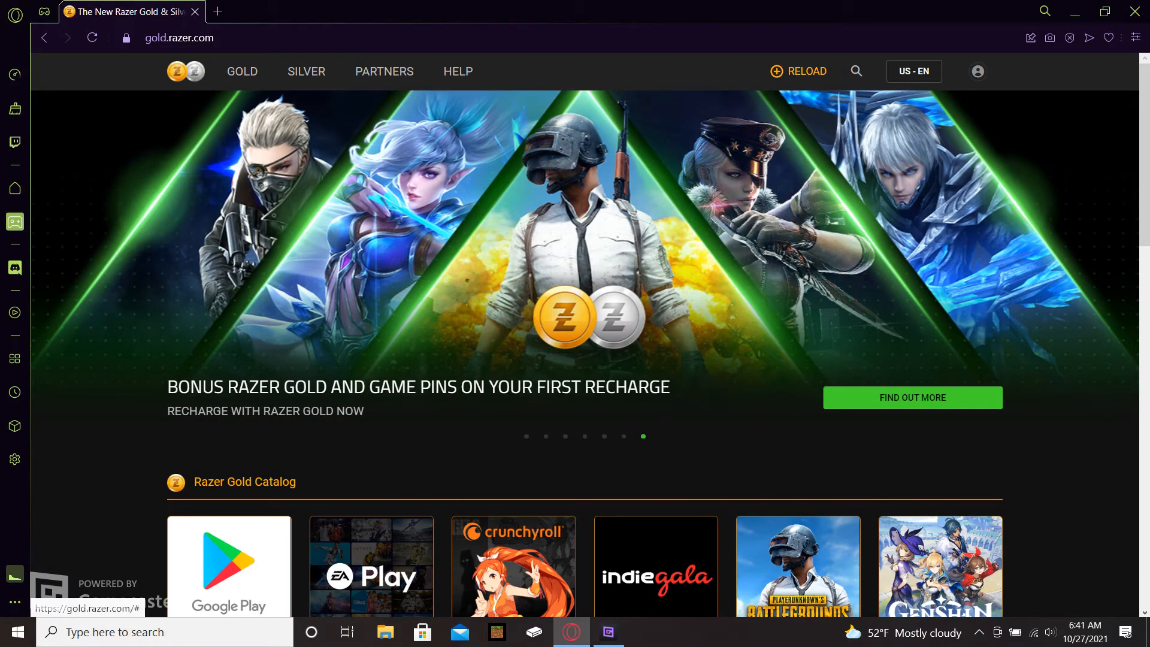
pyautogui.scroll(-3)
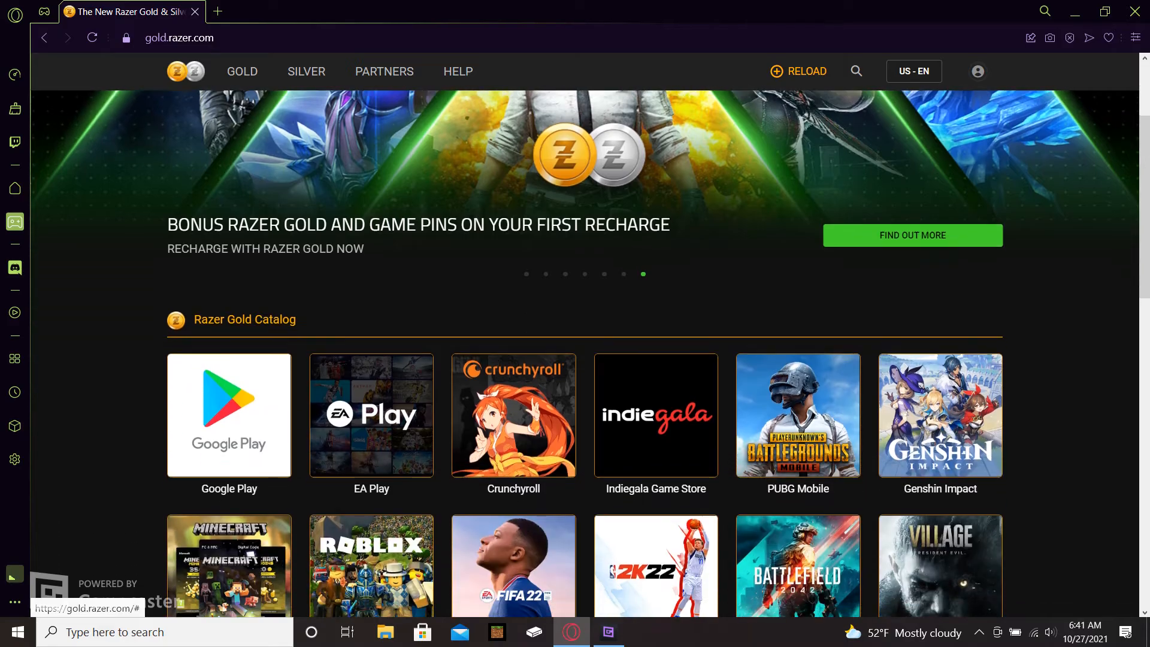
pyautogui.scroll(-3)
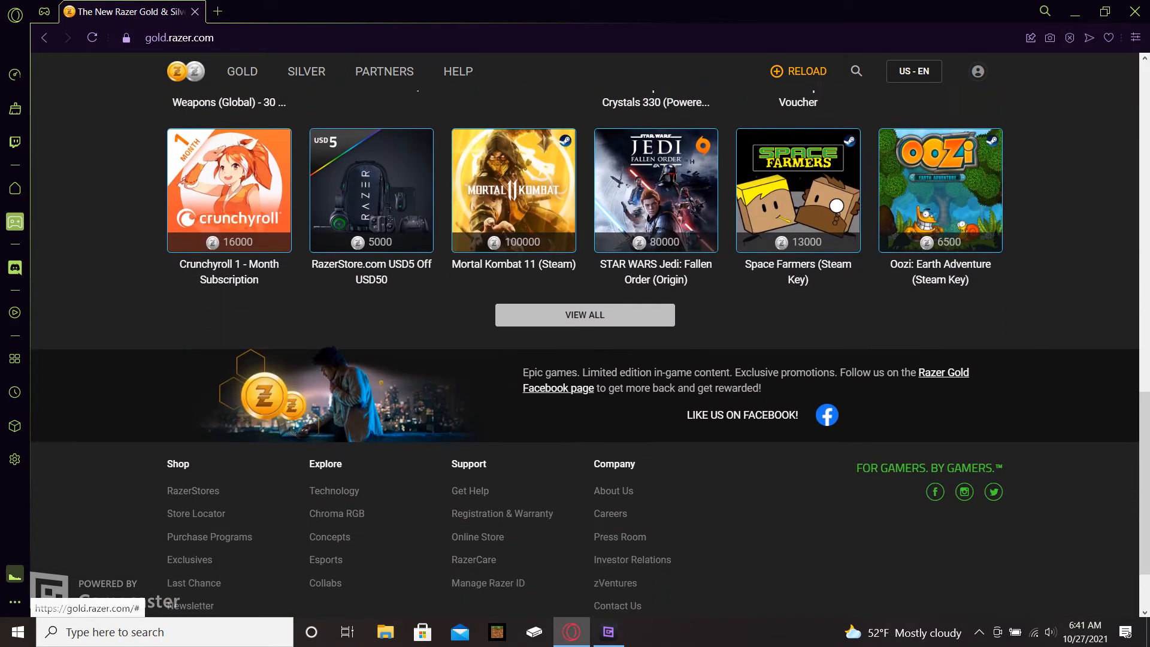
pyautogui.scroll(3)
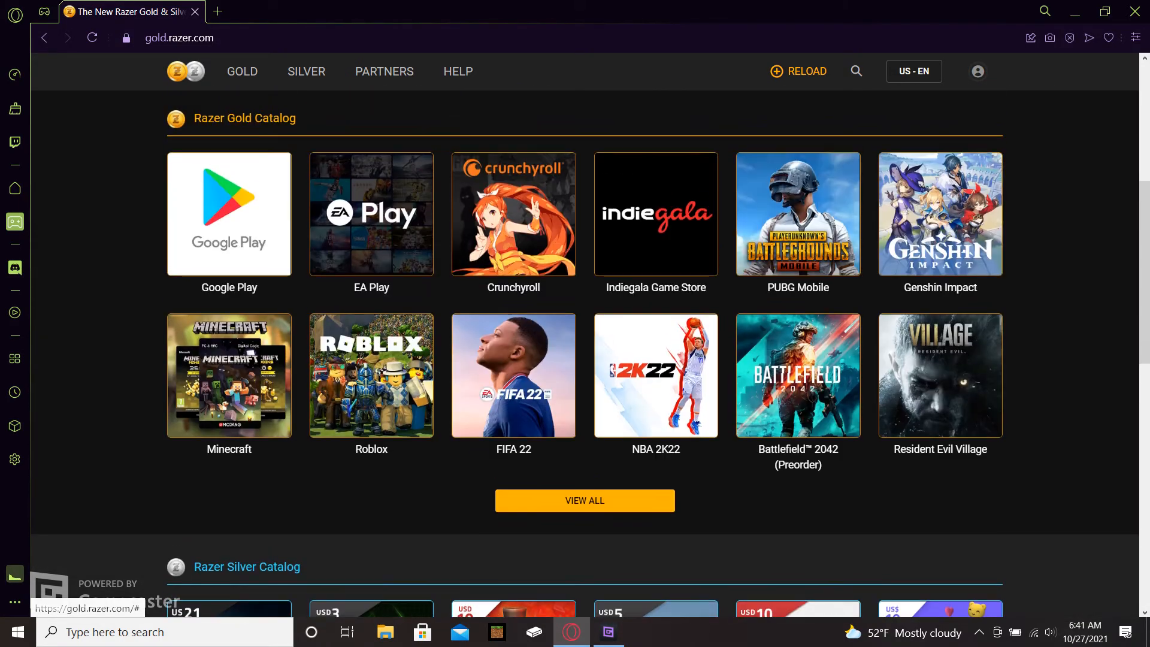